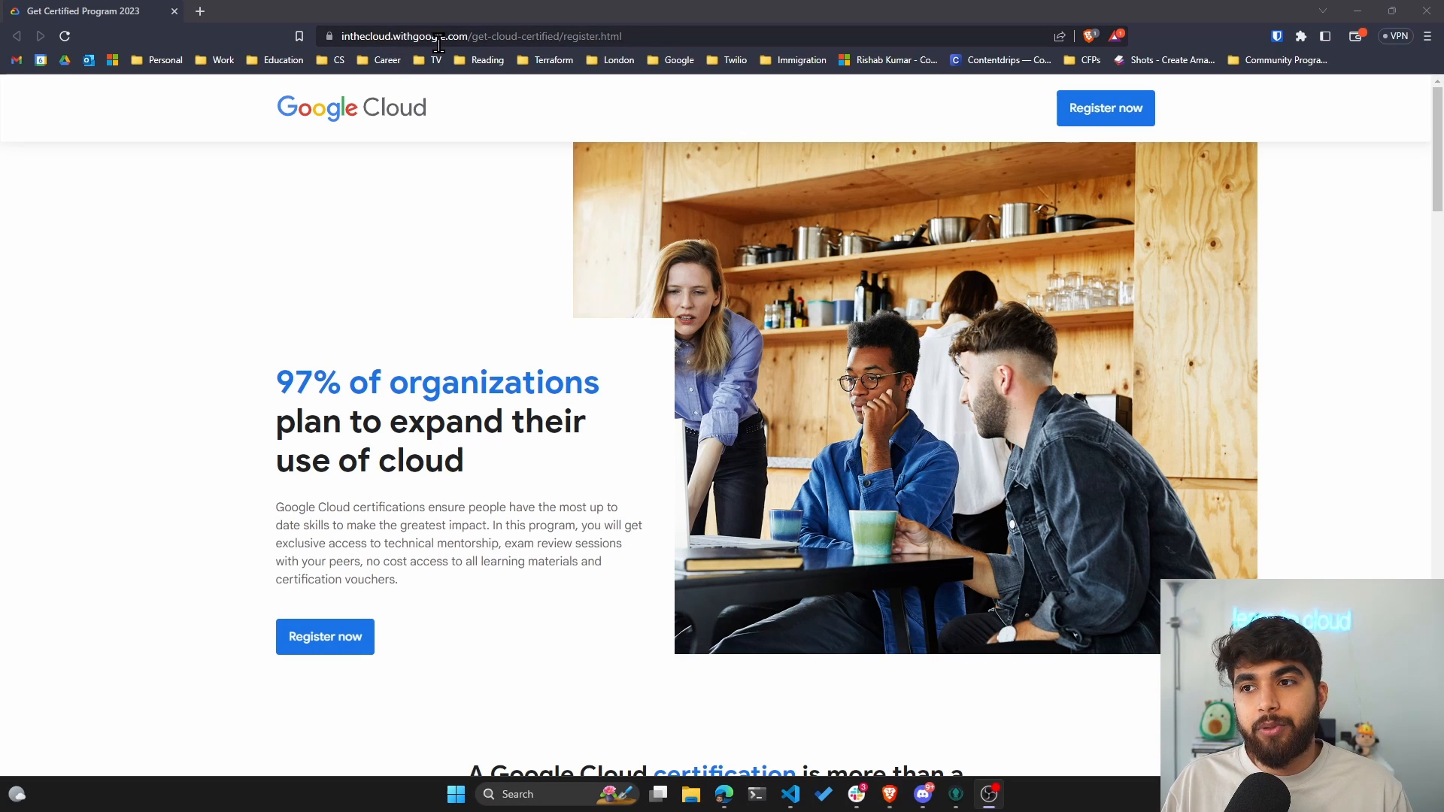
{"action": "mouse_move", "coordinate": [477, 57]}
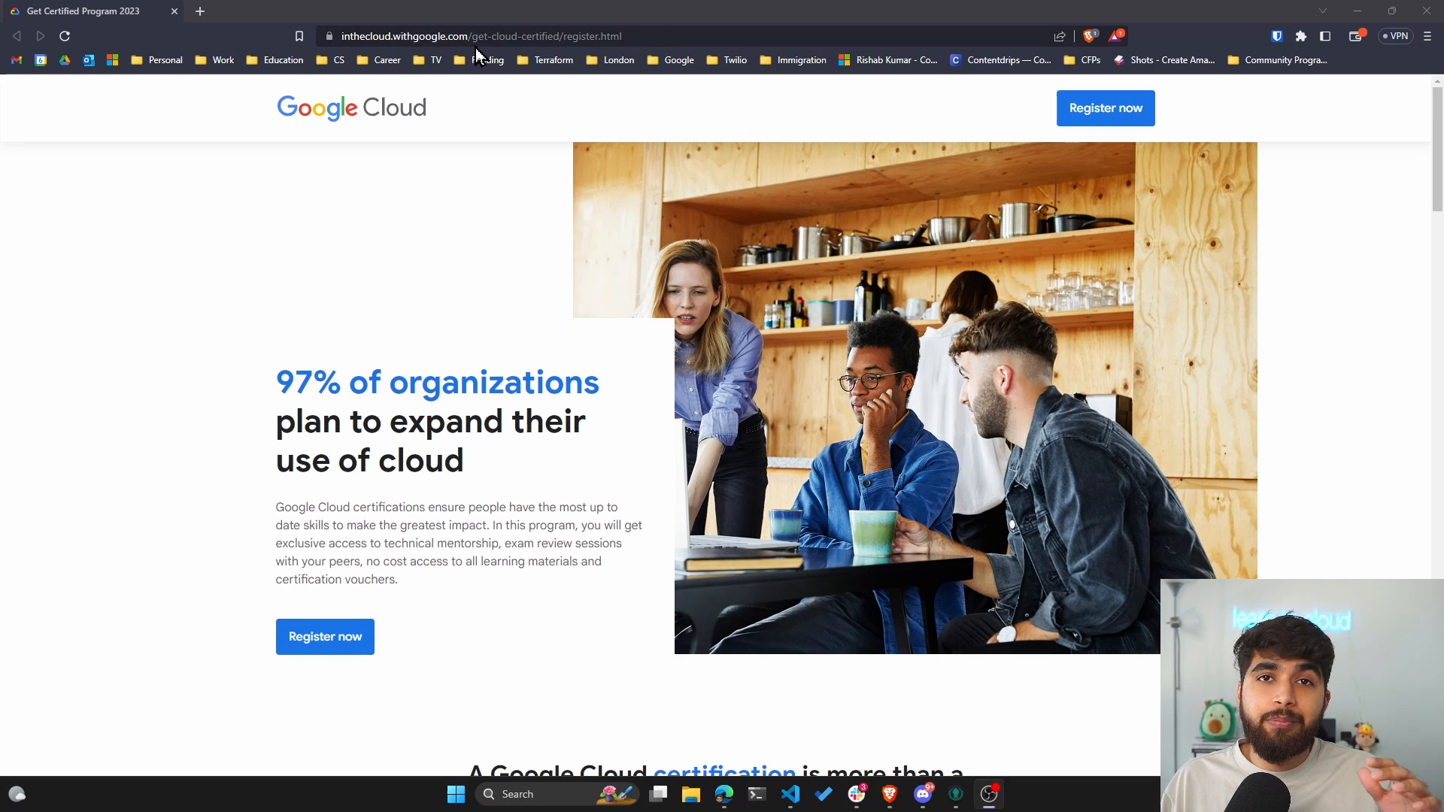
{"action": "mouse_move", "coordinate": [523, 206]}
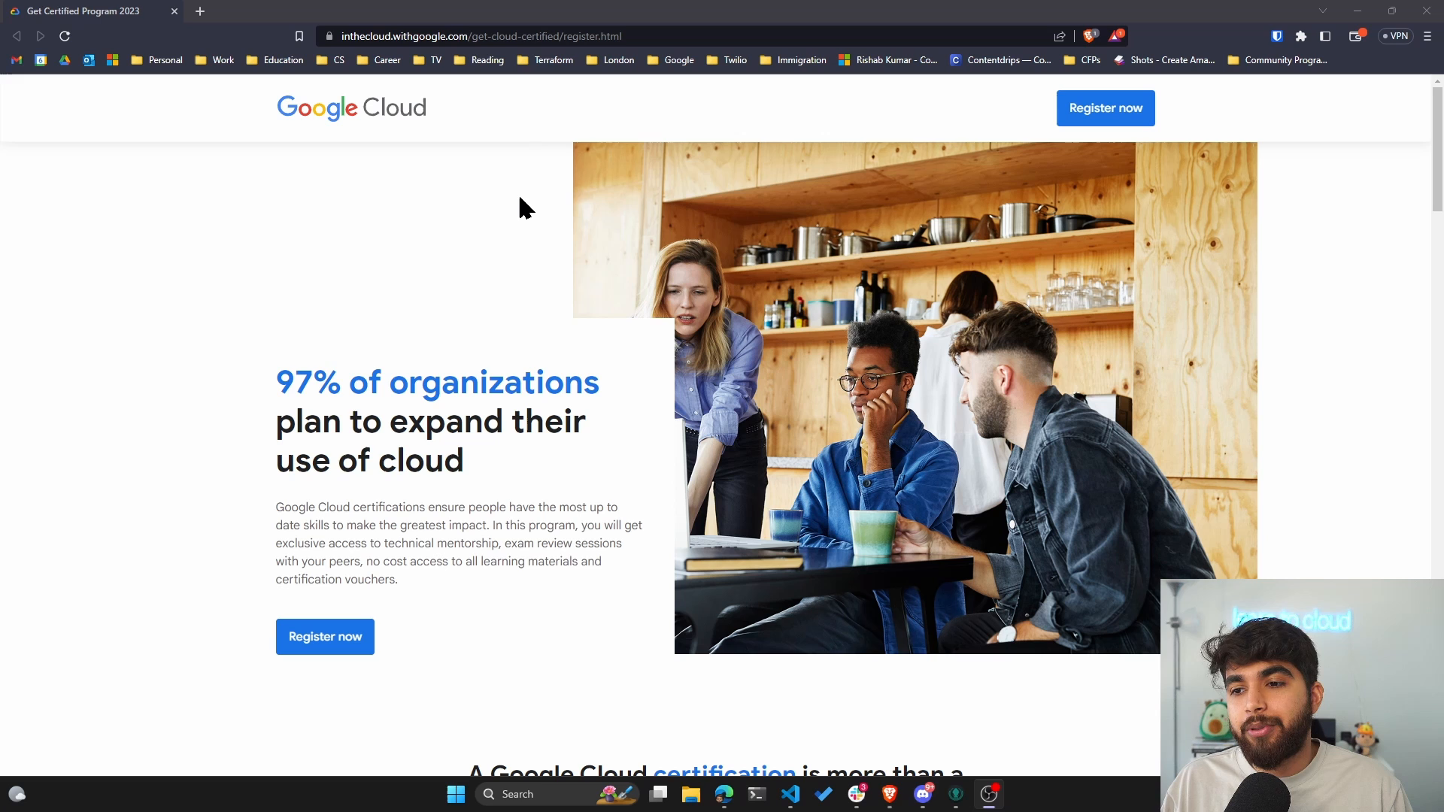
Step: Scroll the page to the five certification path badges and the nine-hour weekly commitment note
{"action": "scroll", "scroll_direction": "down", "scroll_amount": 3}
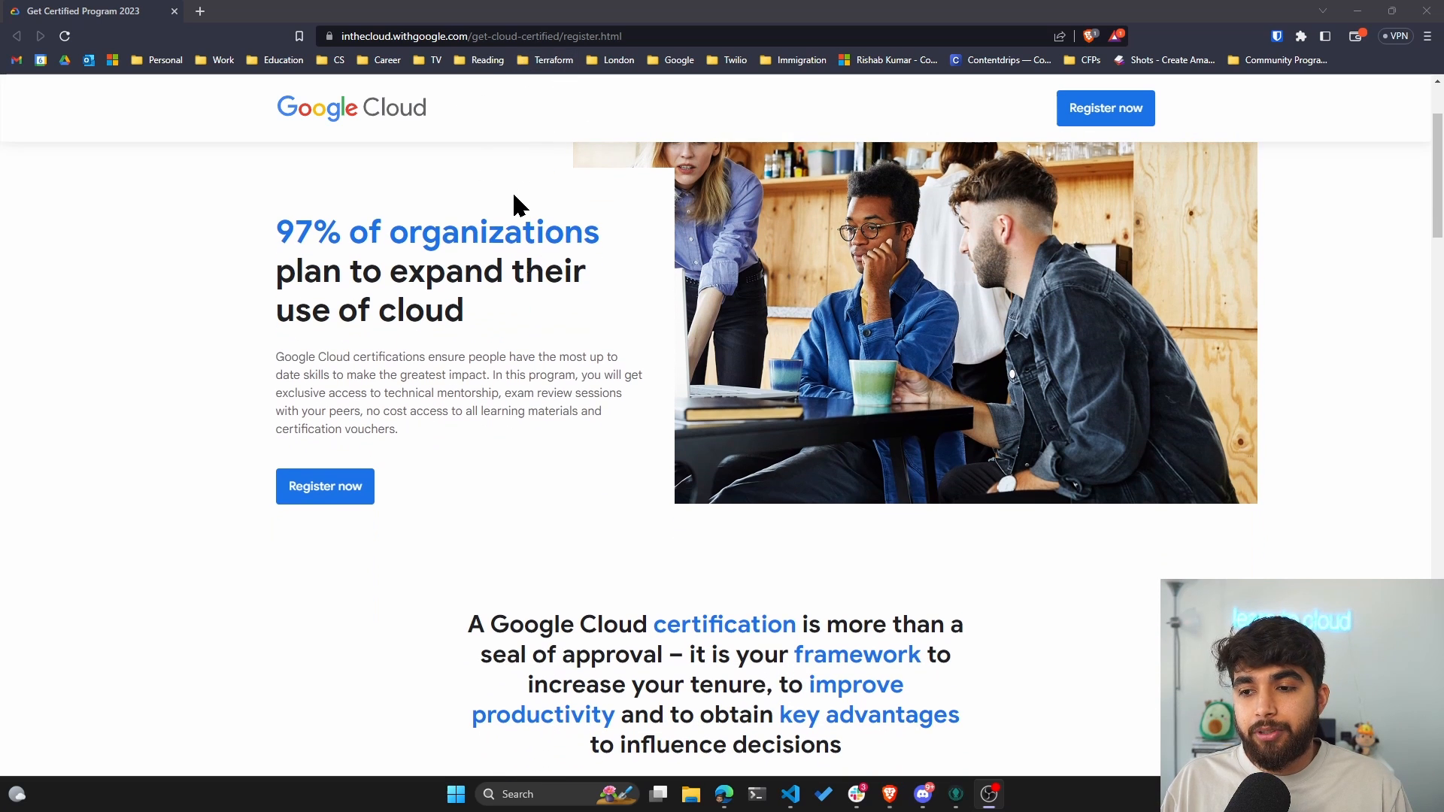
{"action": "scroll", "scroll_direction": "down", "scroll_amount": 3}
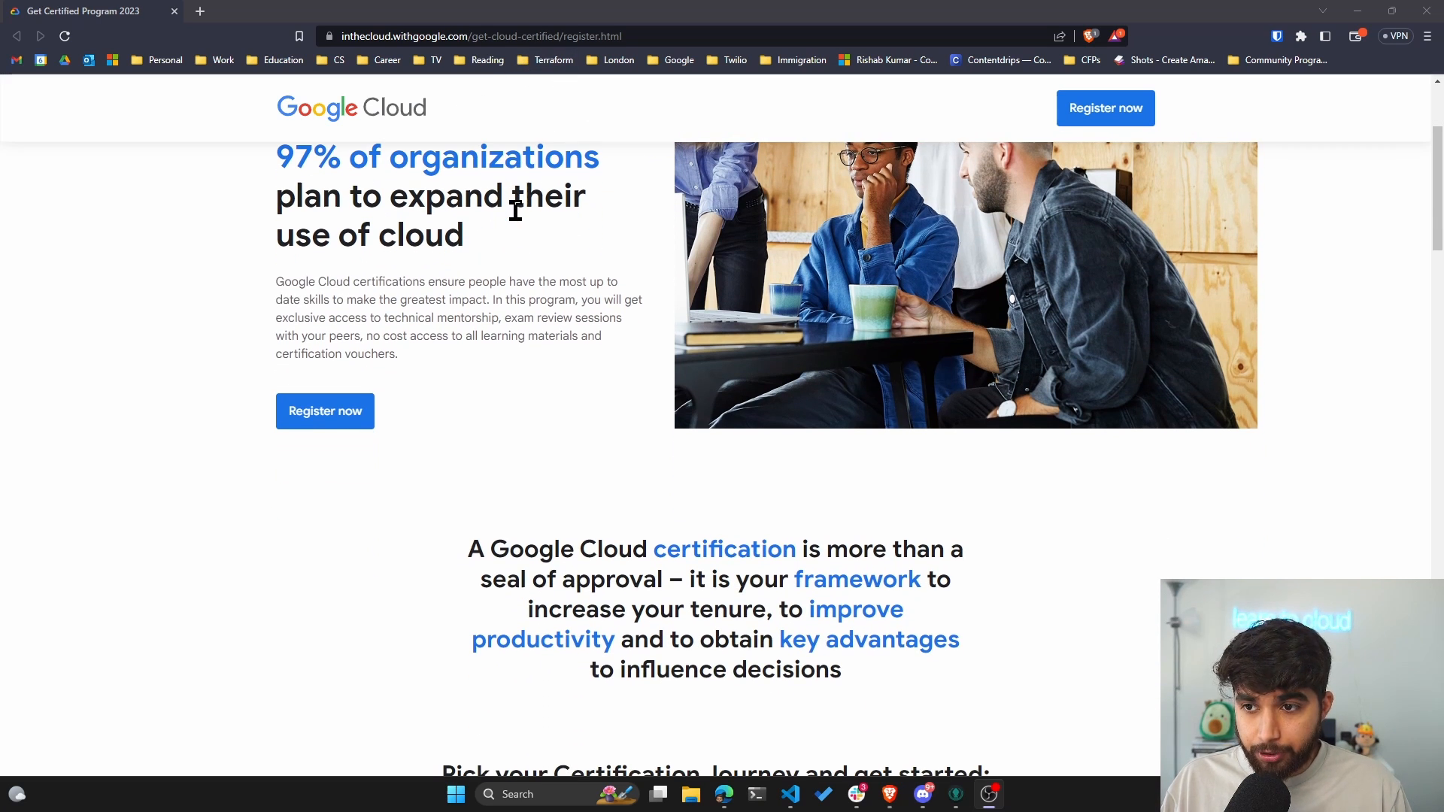
{"action": "scroll", "scroll_direction": "up", "scroll_amount": 3}
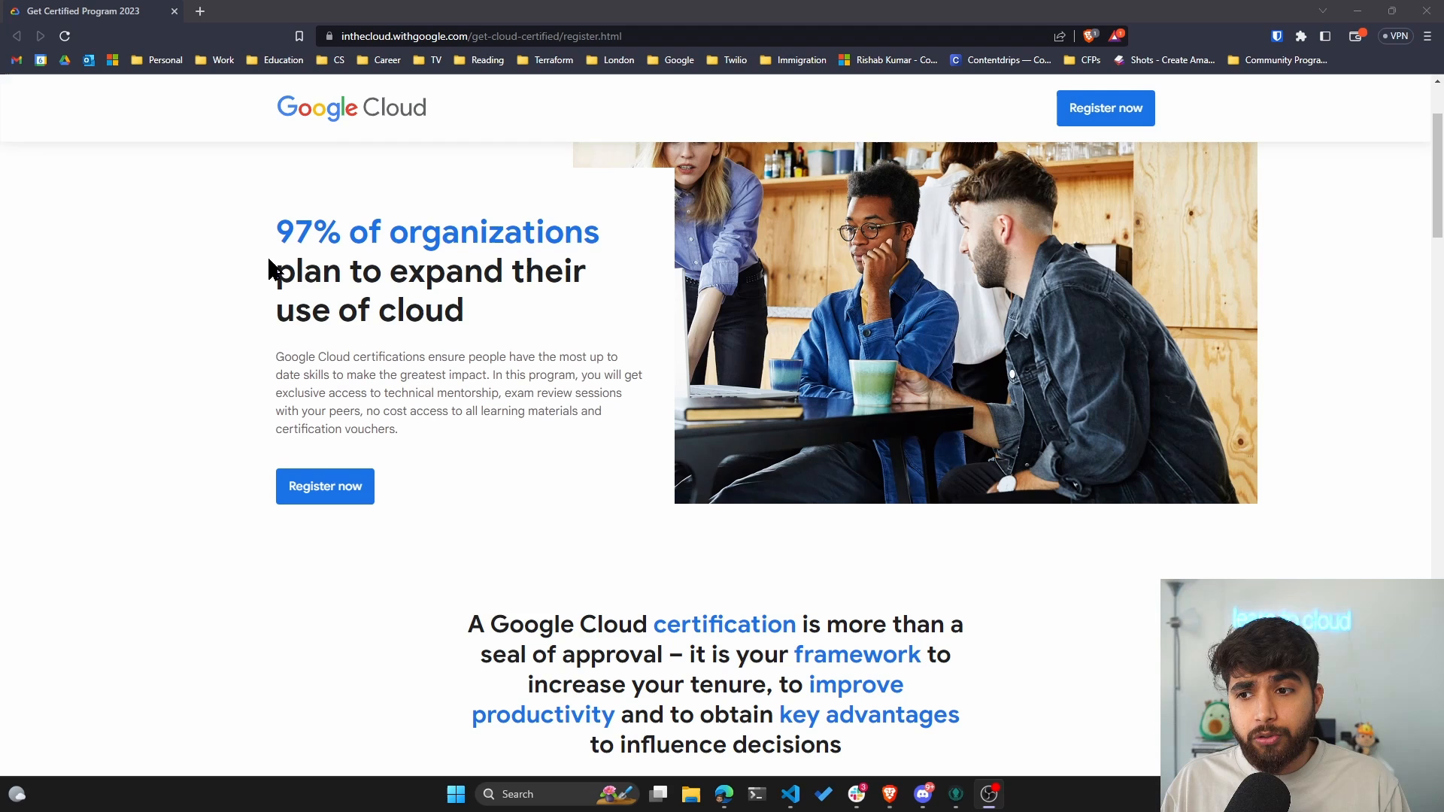
{"action": "mouse_move", "coordinate": [346, 252]}
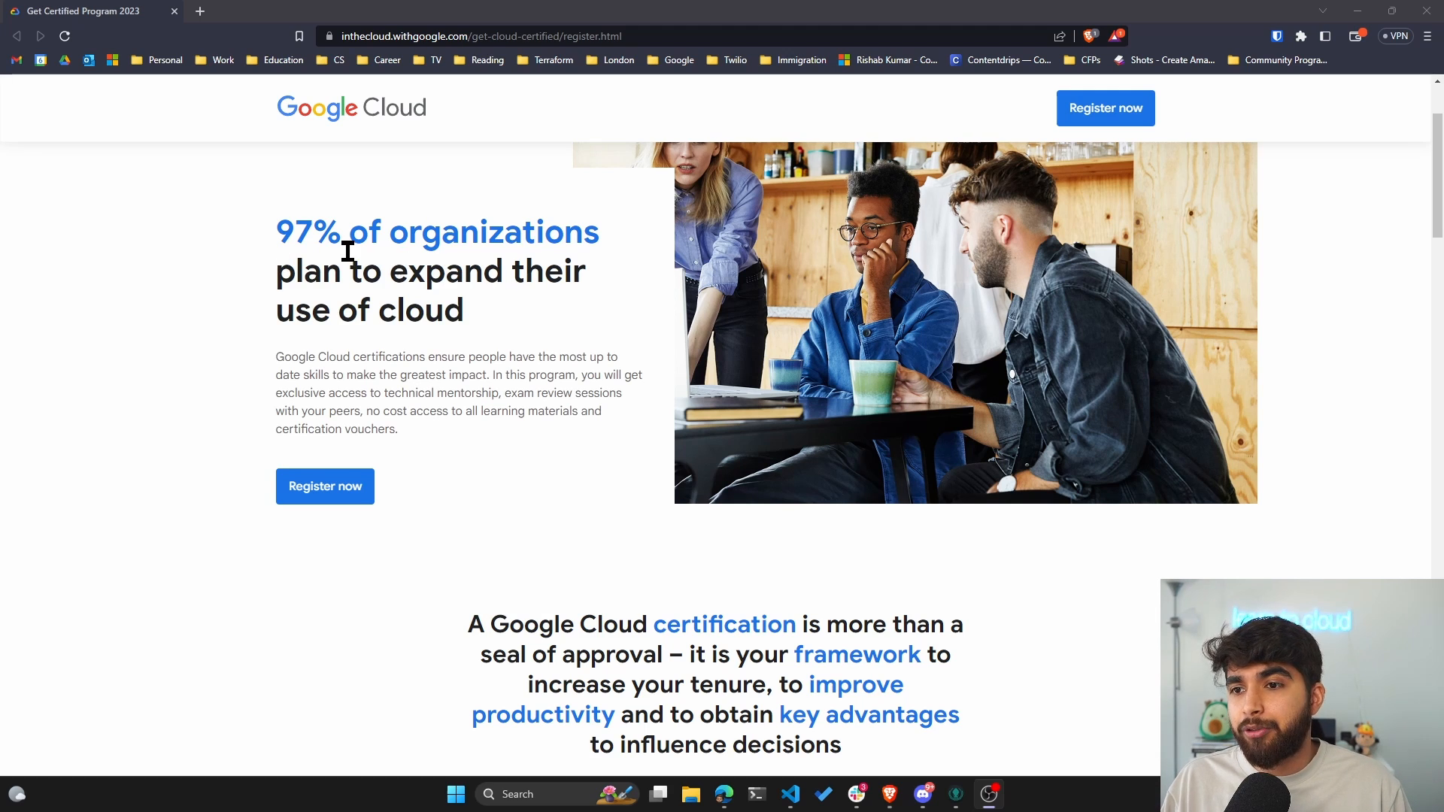
{"action": "mouse_move", "coordinate": [442, 268]}
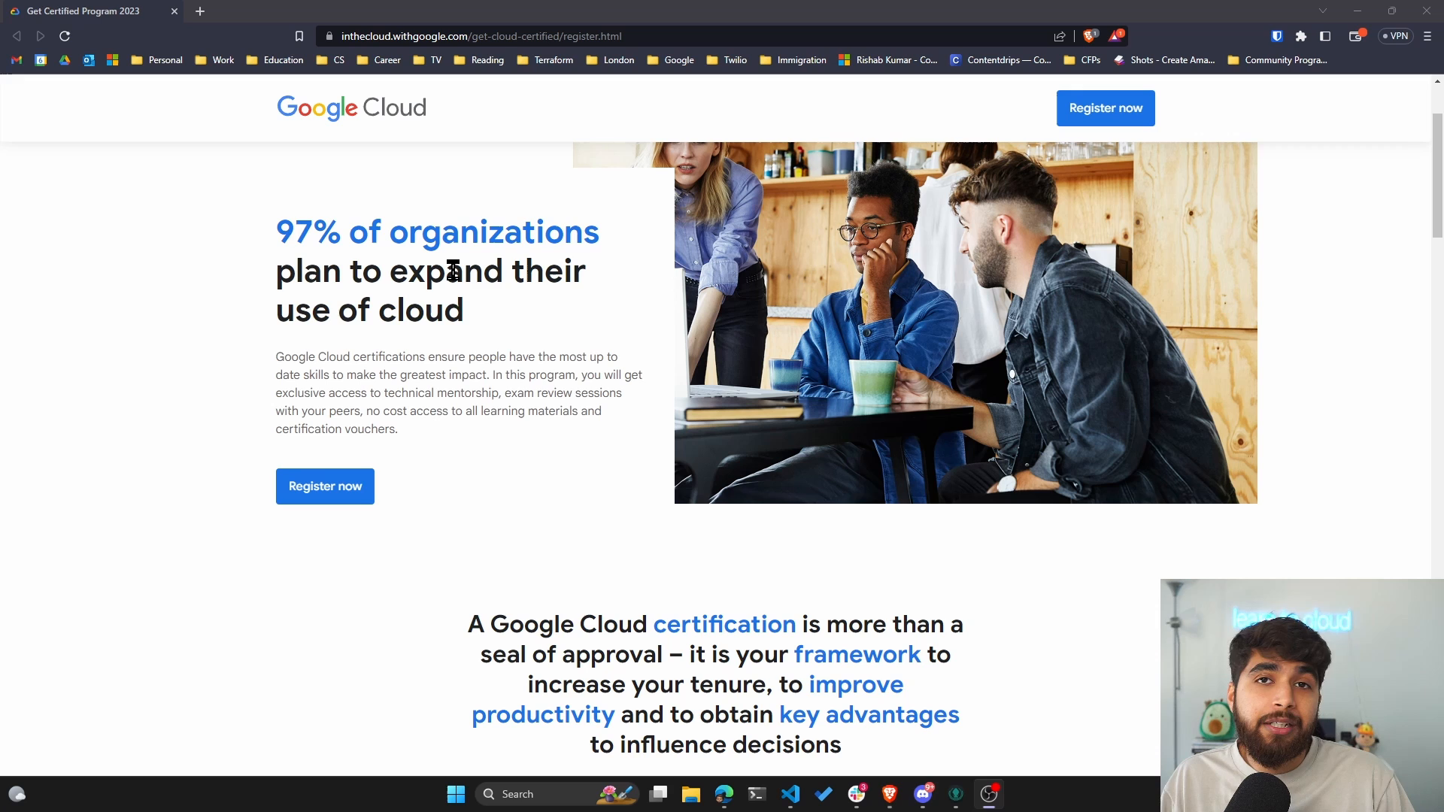
{"action": "scroll", "scroll_direction": "down", "scroll_amount": 3}
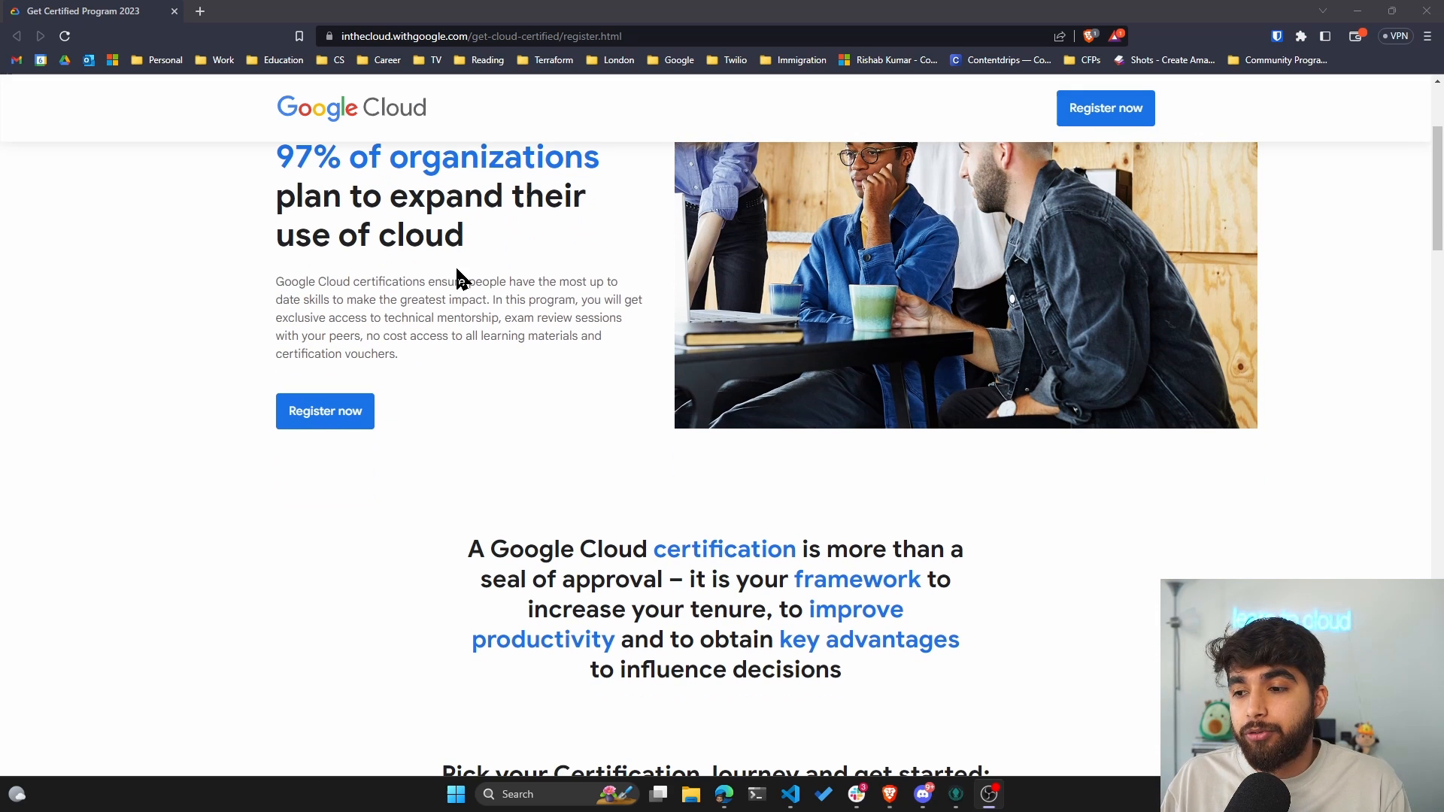
{"action": "scroll", "scroll_direction": "down", "scroll_amount": 3}
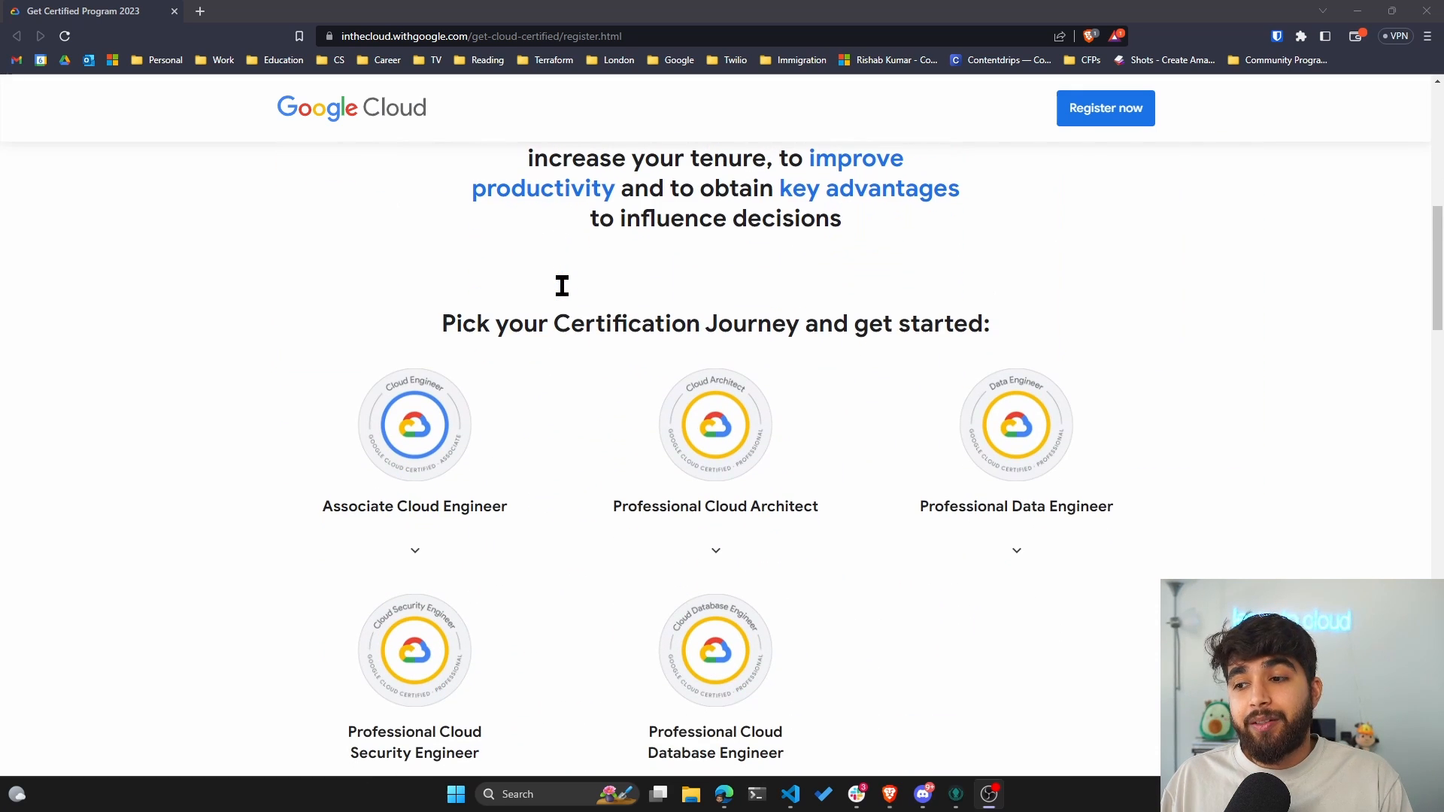
{"action": "mouse_move", "coordinate": [537, 384]}
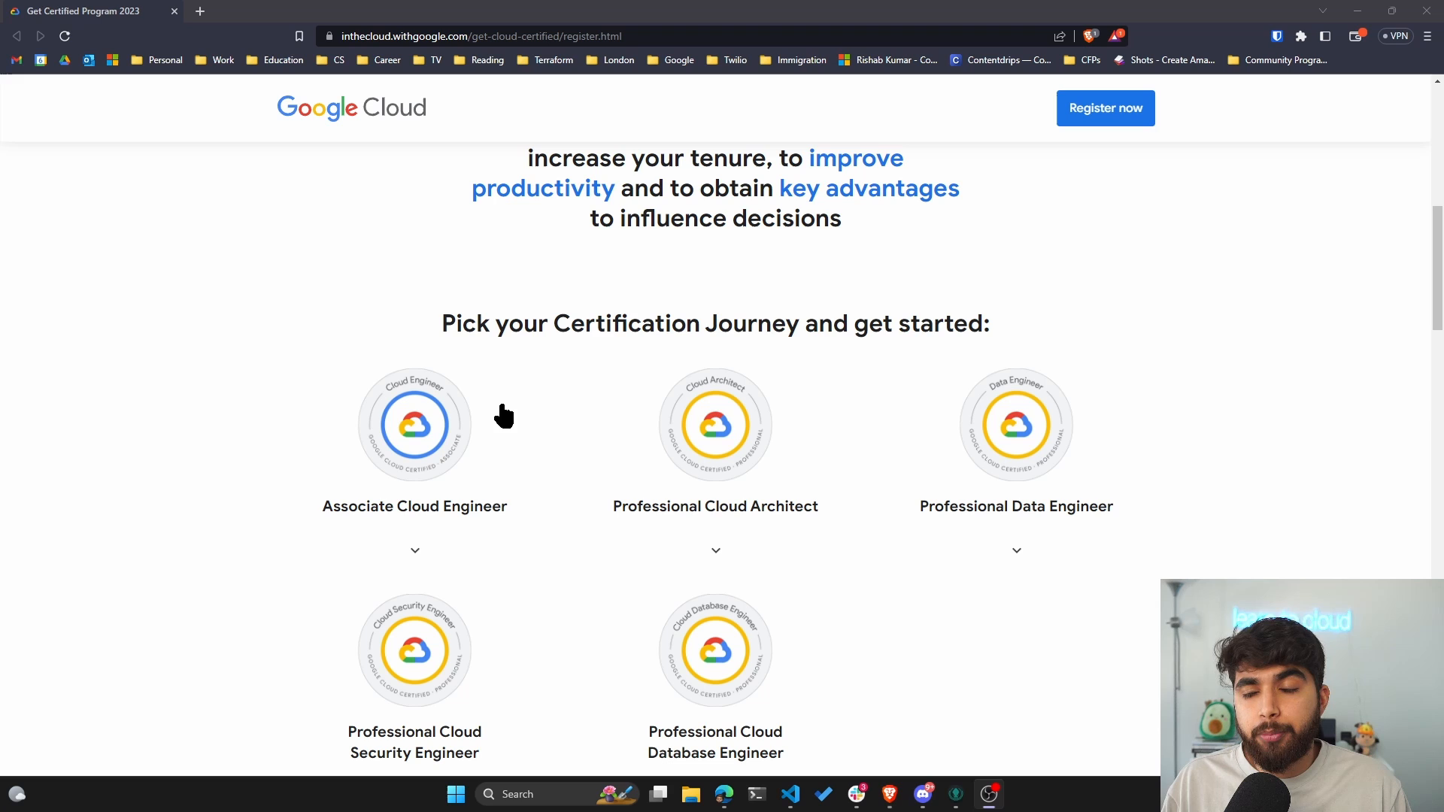
{"action": "mouse_move", "coordinate": [537, 400]}
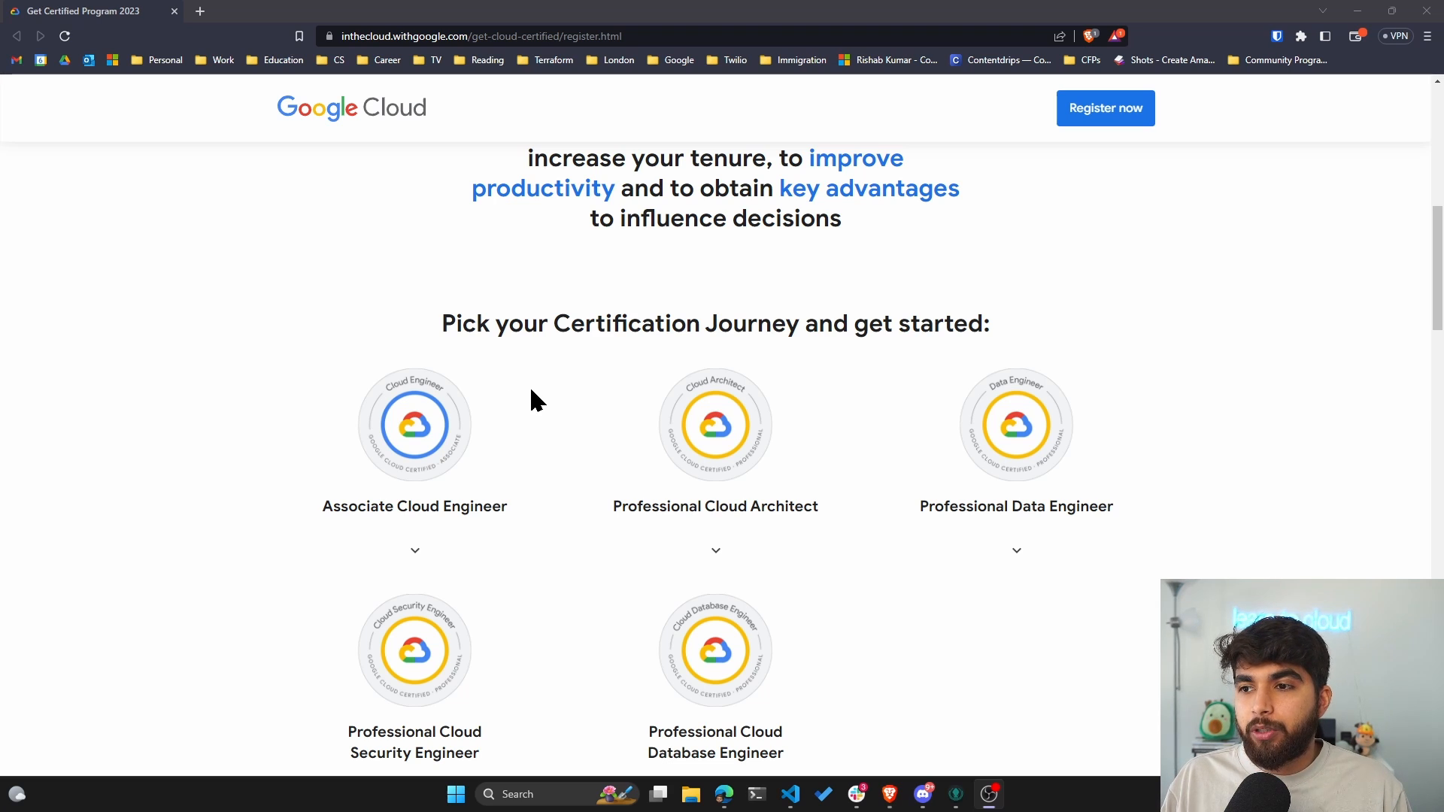
{"action": "scroll", "scroll_direction": "down", "scroll_amount": 3}
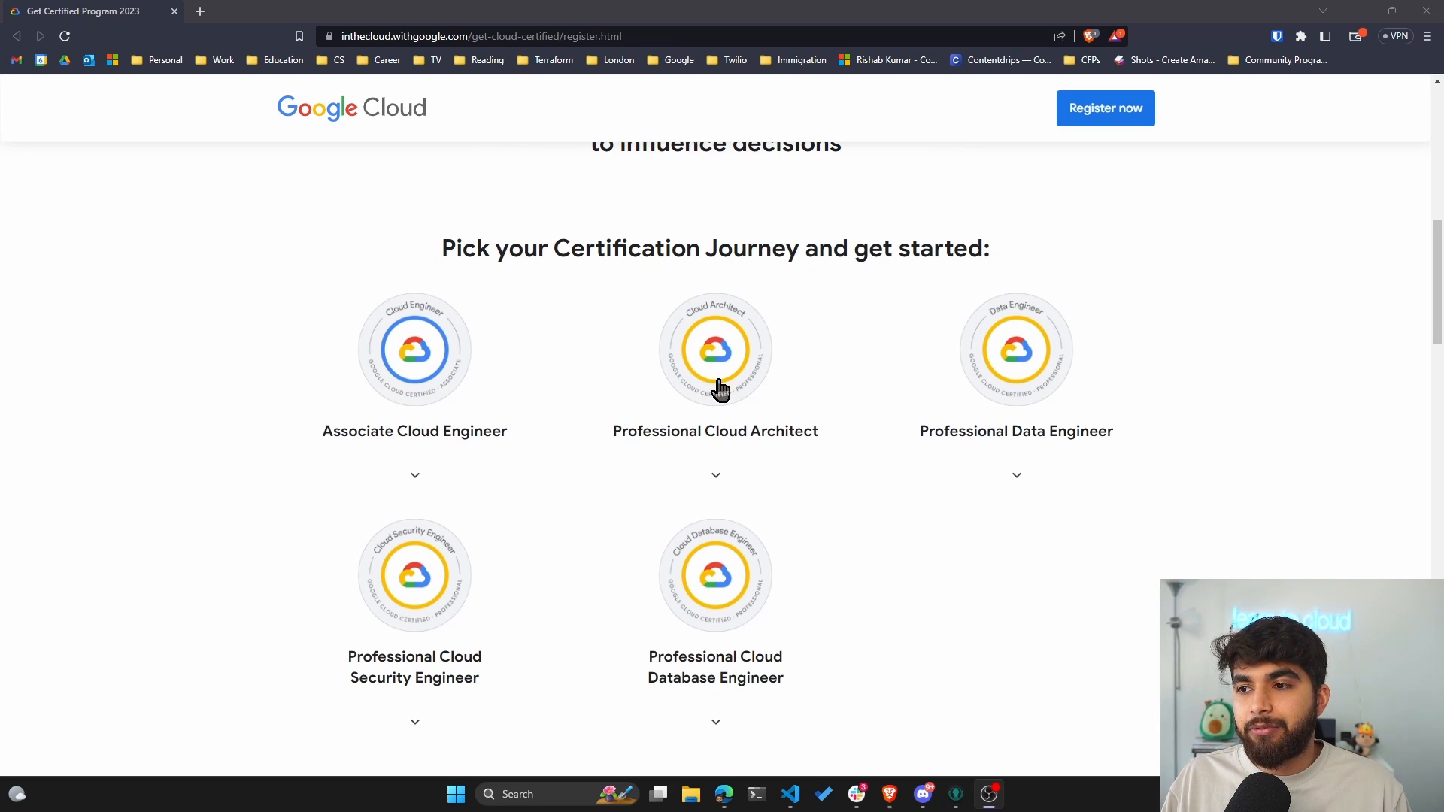
{"action": "mouse_move", "coordinate": [755, 424]}
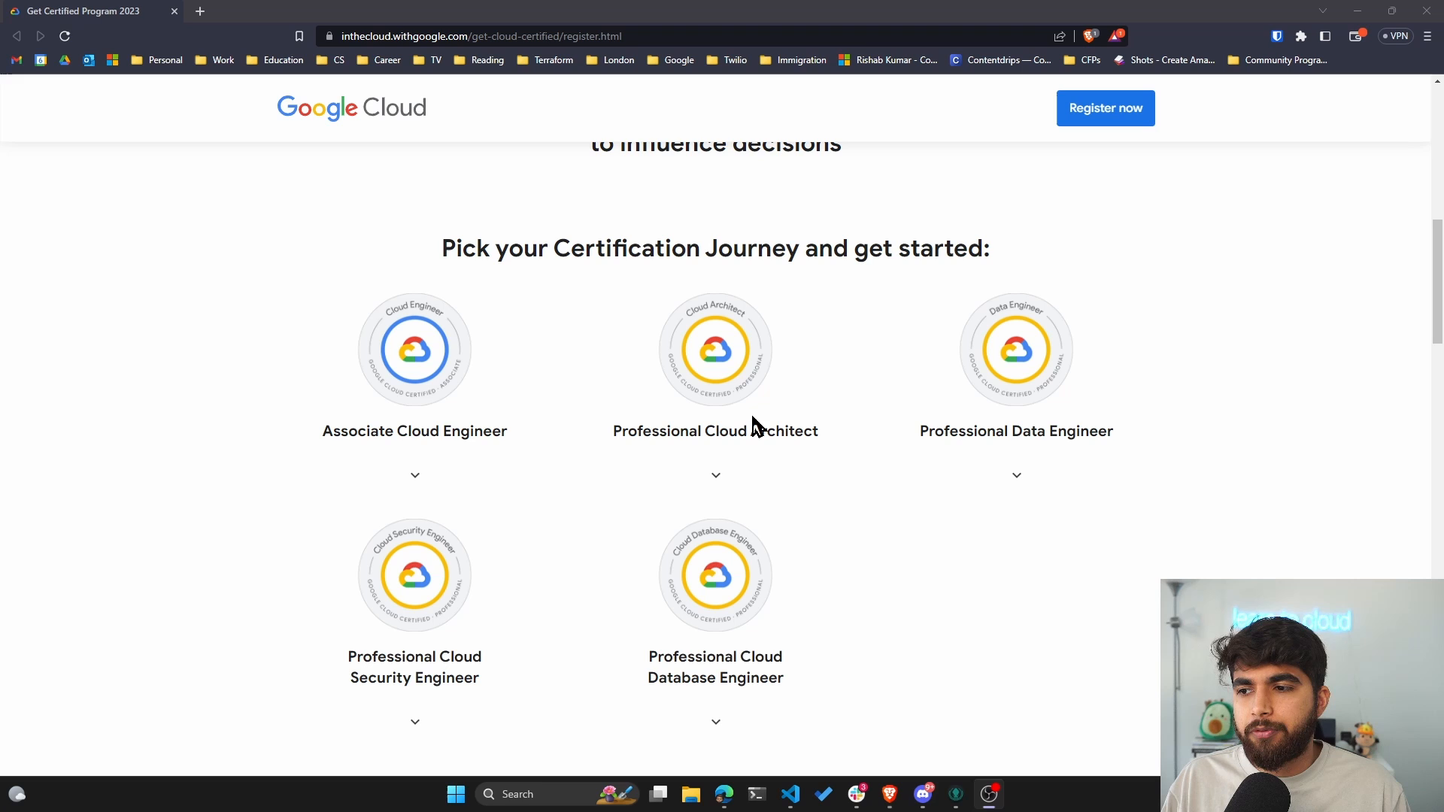
{"action": "scroll", "scroll_direction": "down", "scroll_amount": 3}
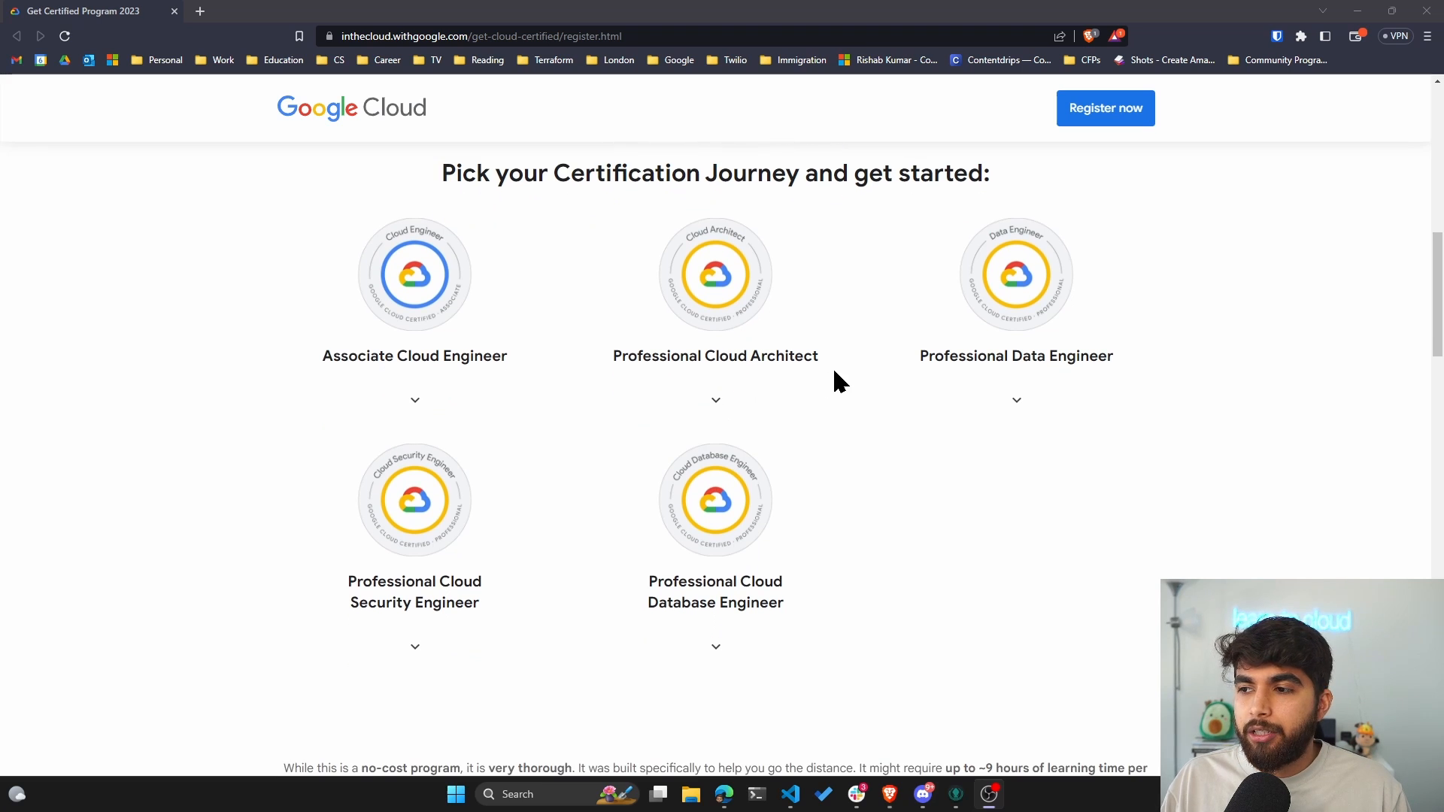
{"action": "scroll", "scroll_direction": "down", "scroll_amount": 3}
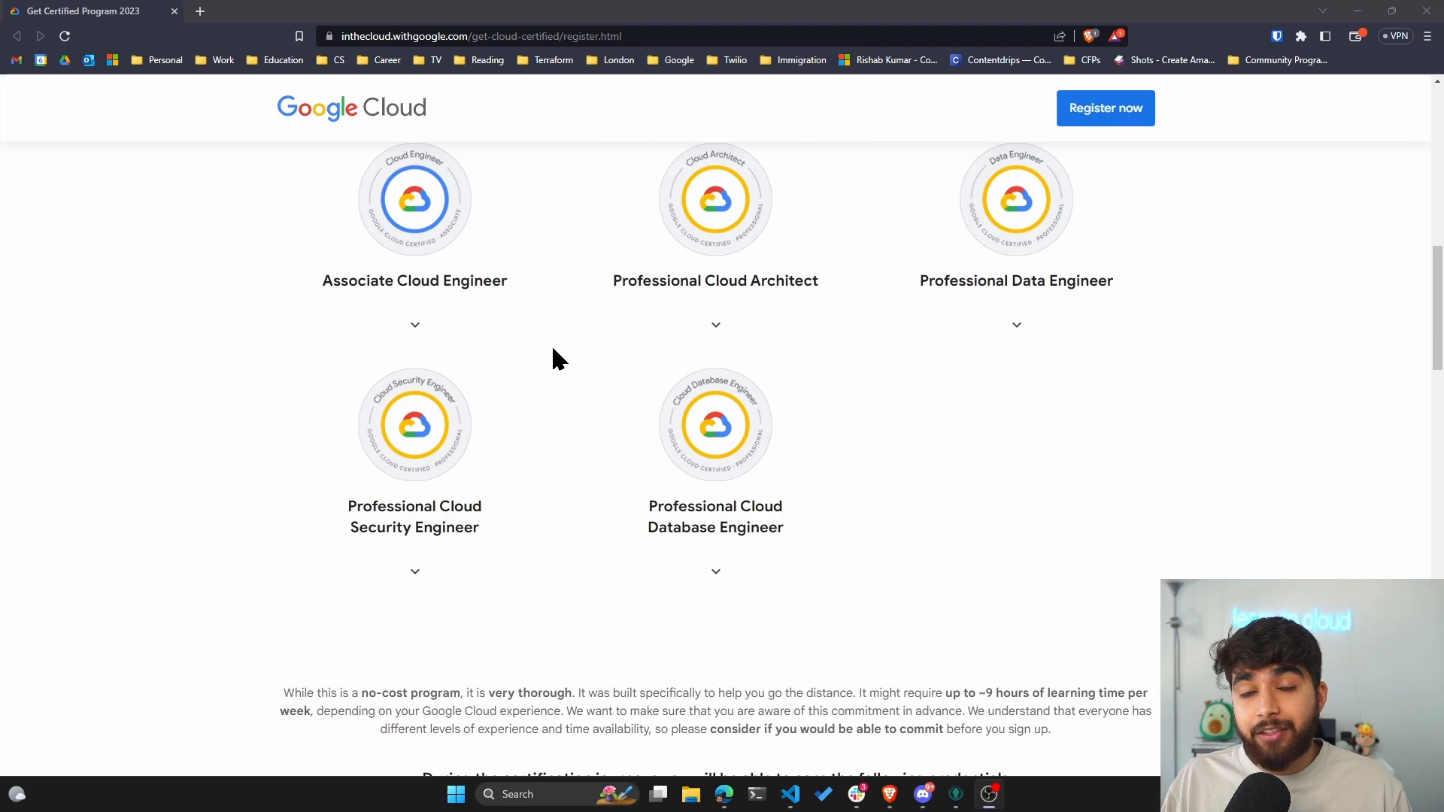
{"action": "scroll", "scroll_direction": "up", "scroll_amount": 3}
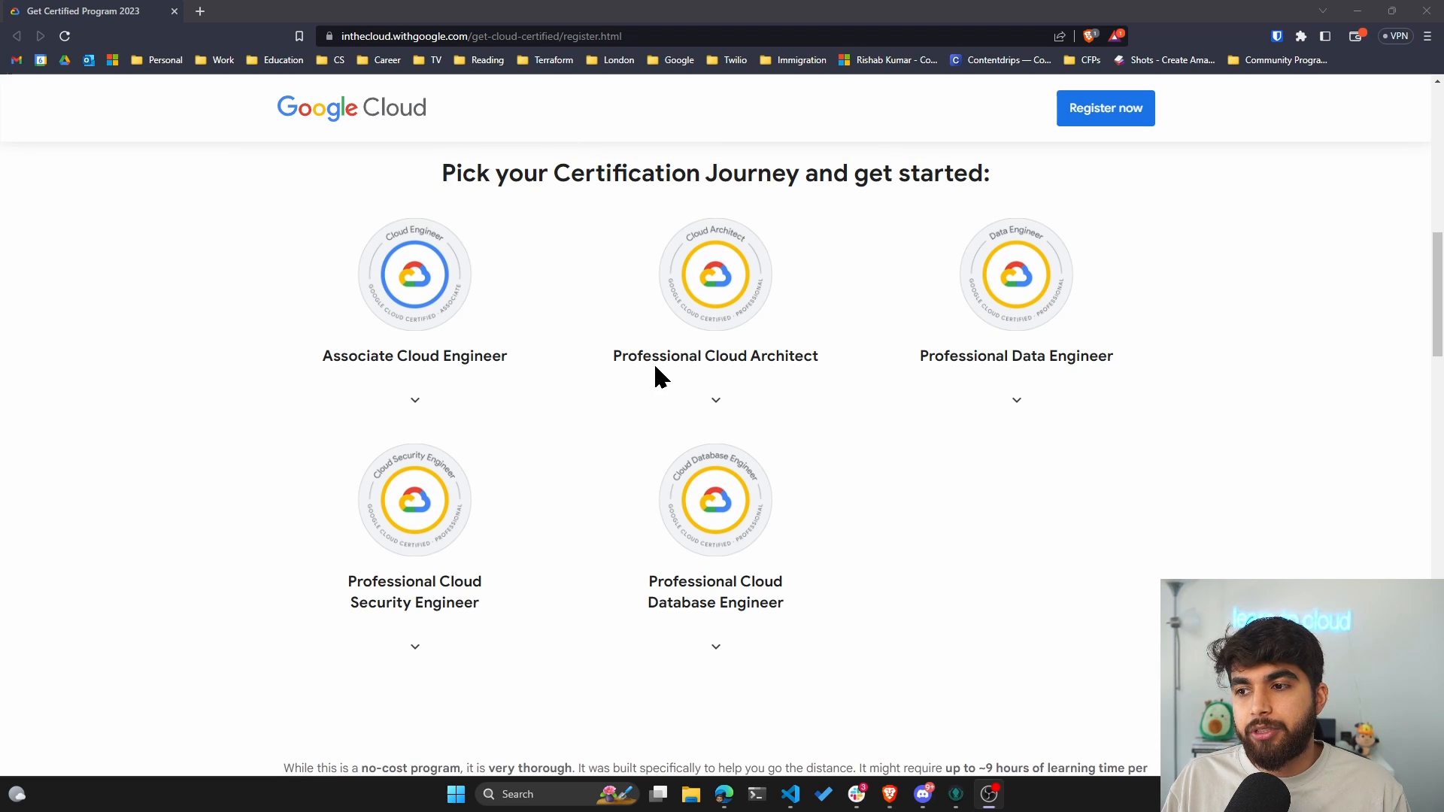
{"action": "mouse_move", "coordinate": [746, 359]}
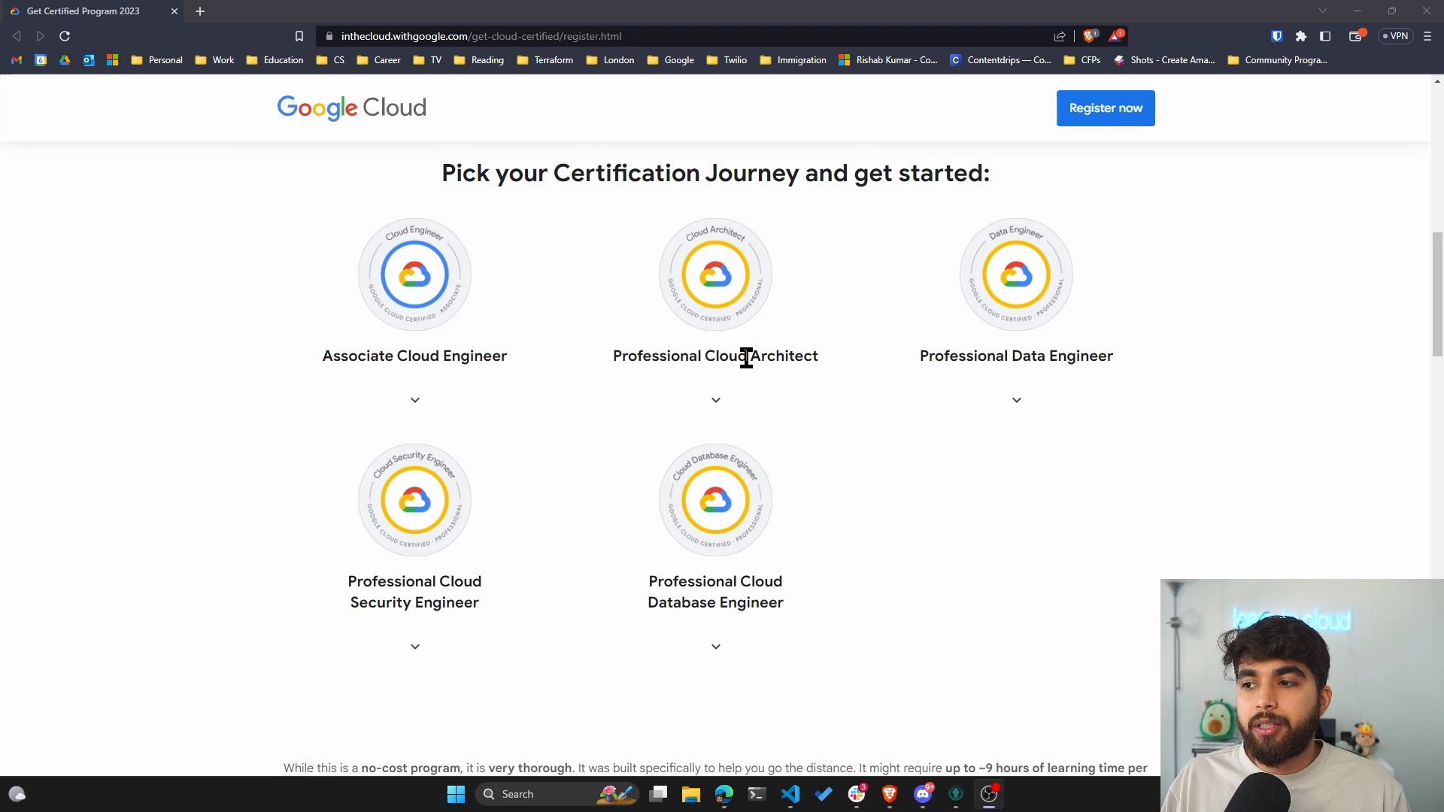
{"action": "mouse_move", "coordinate": [466, 554]}
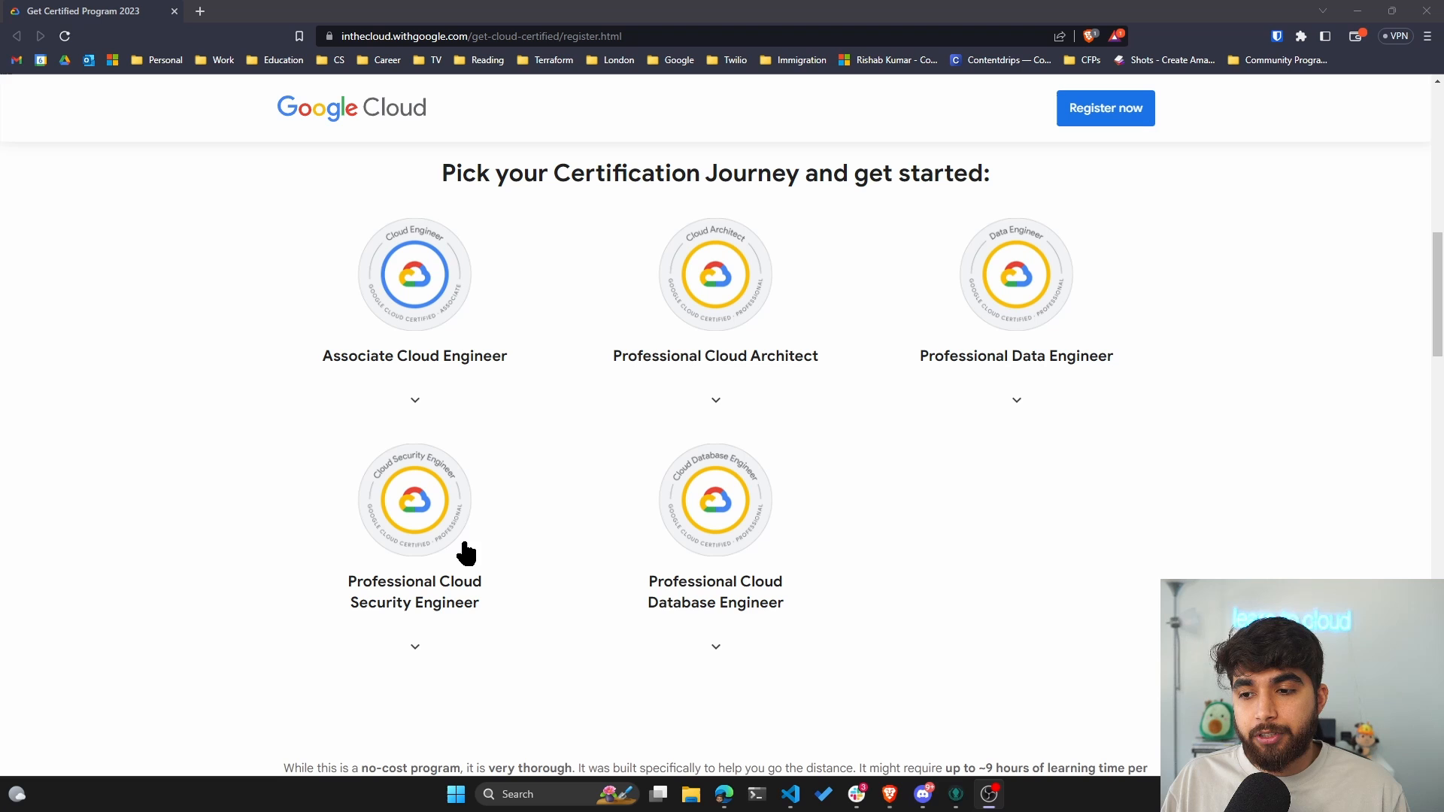
{"action": "scroll", "scroll_direction": "down", "scroll_amount": 3}
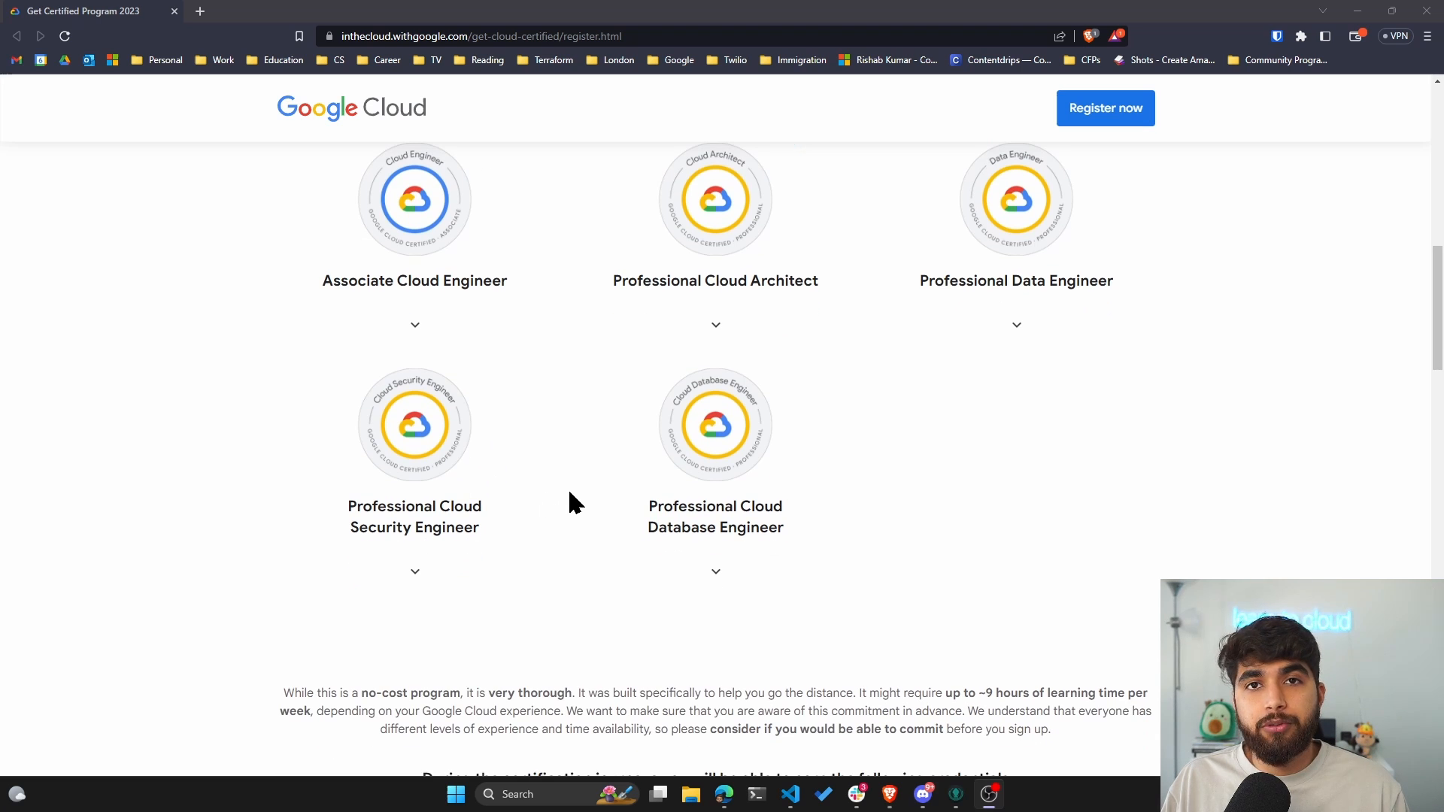
{"action": "scroll", "scroll_direction": "down", "scroll_amount": 3}
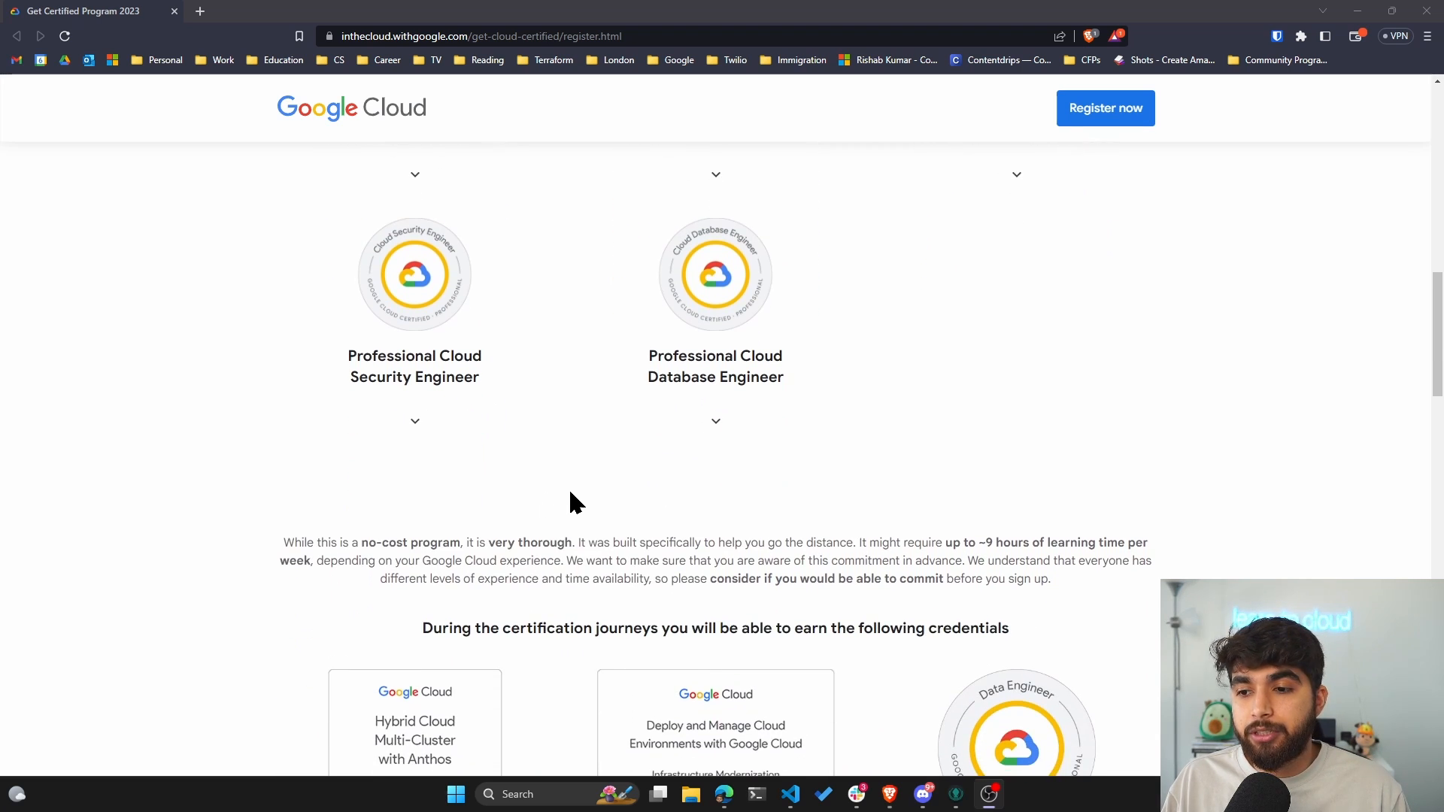
{"action": "scroll", "scroll_direction": "up", "scroll_amount": 3}
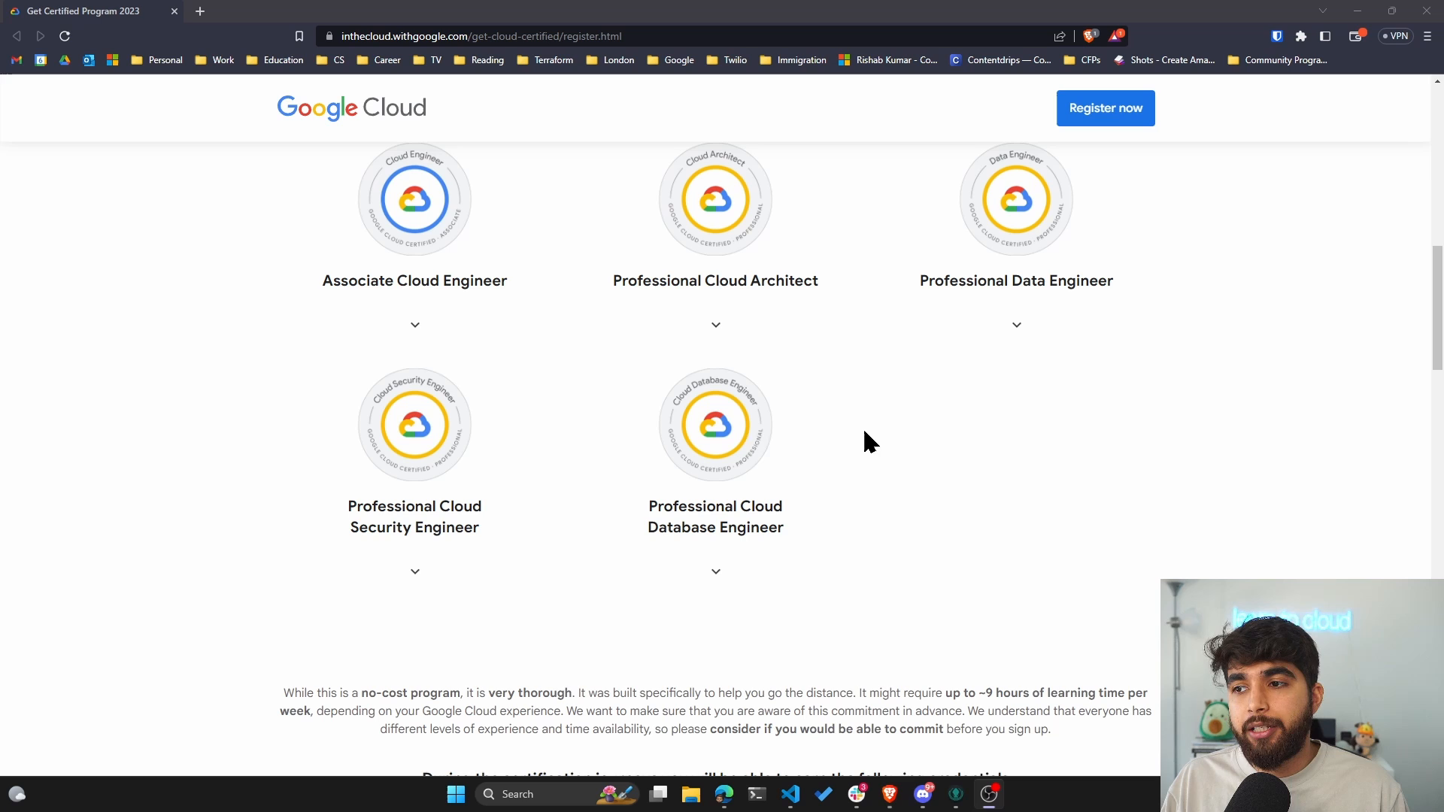
Step: Scroll past the no-cost note and credentials section down to the Register now form
{"action": "scroll", "scroll_direction": "down", "scroll_amount": 3}
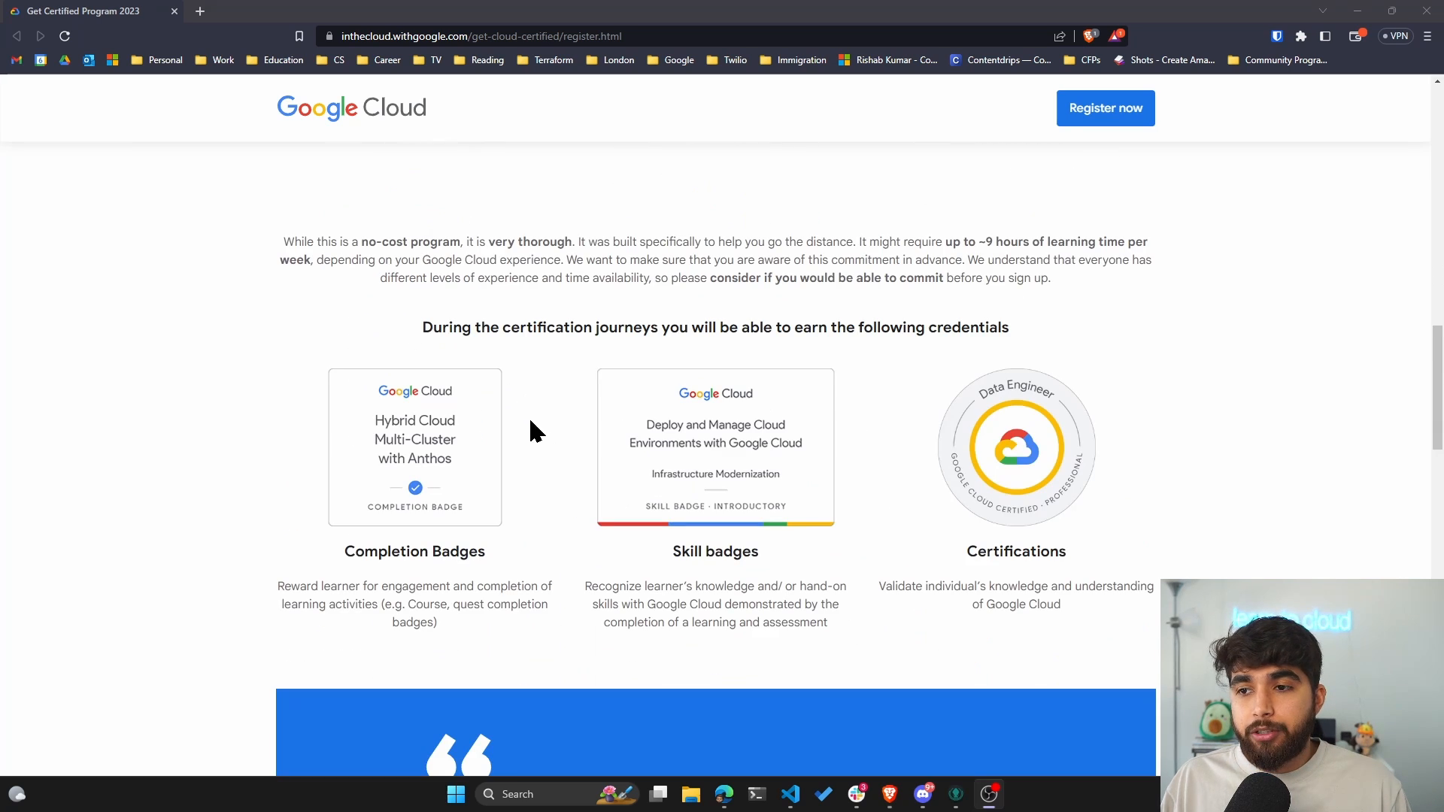
{"action": "mouse_move", "coordinate": [474, 392]}
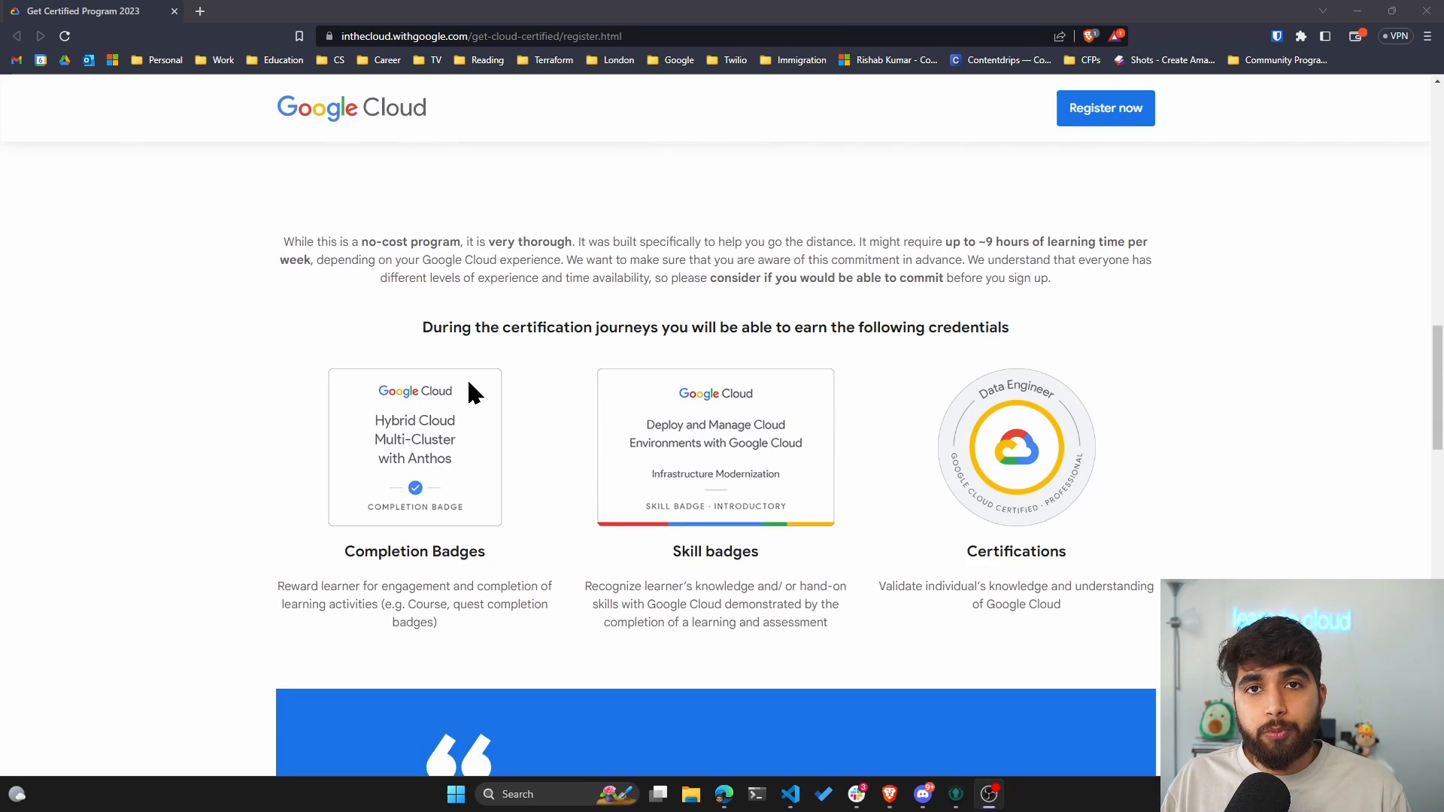
{"action": "mouse_move", "coordinate": [672, 393]}
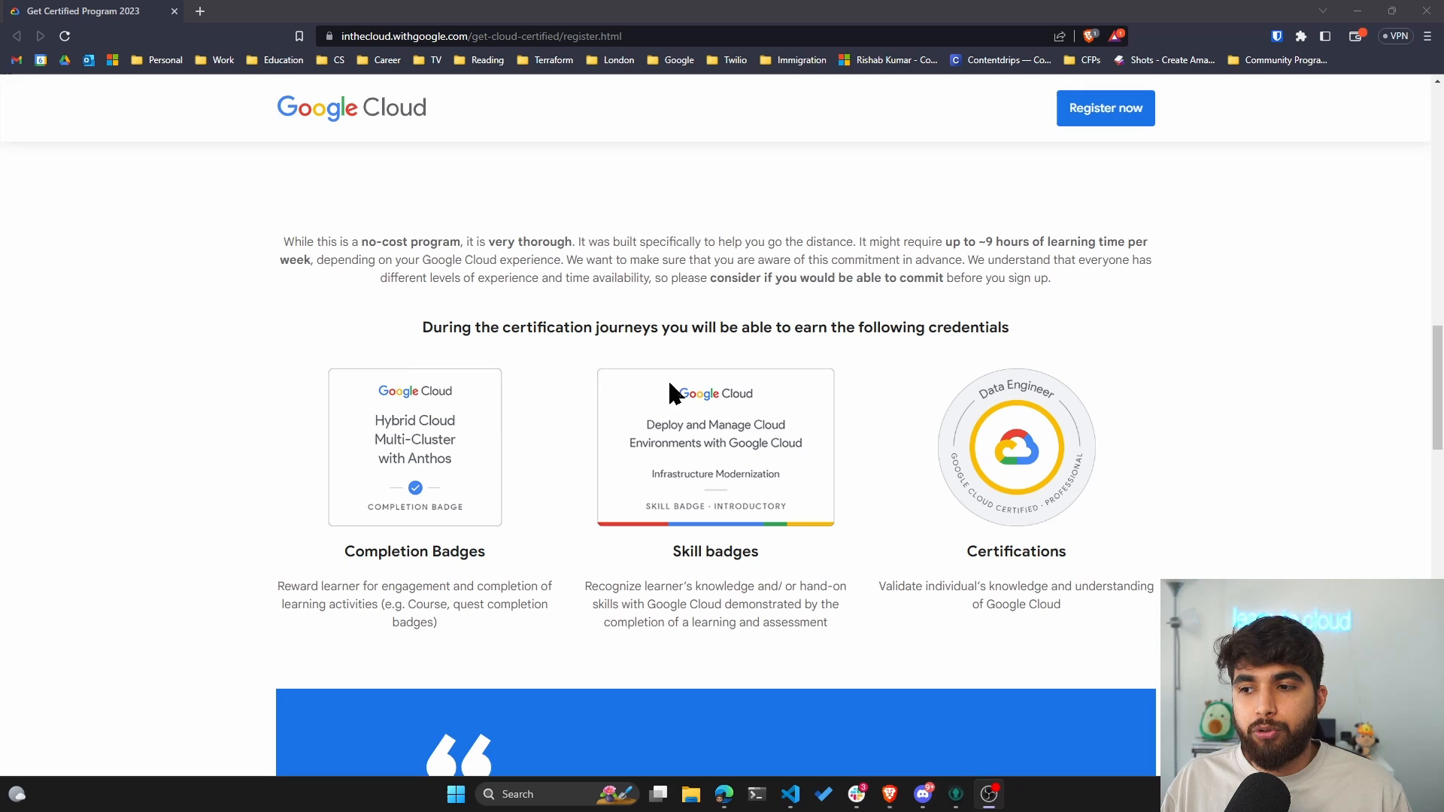
{"action": "mouse_move", "coordinate": [561, 419]}
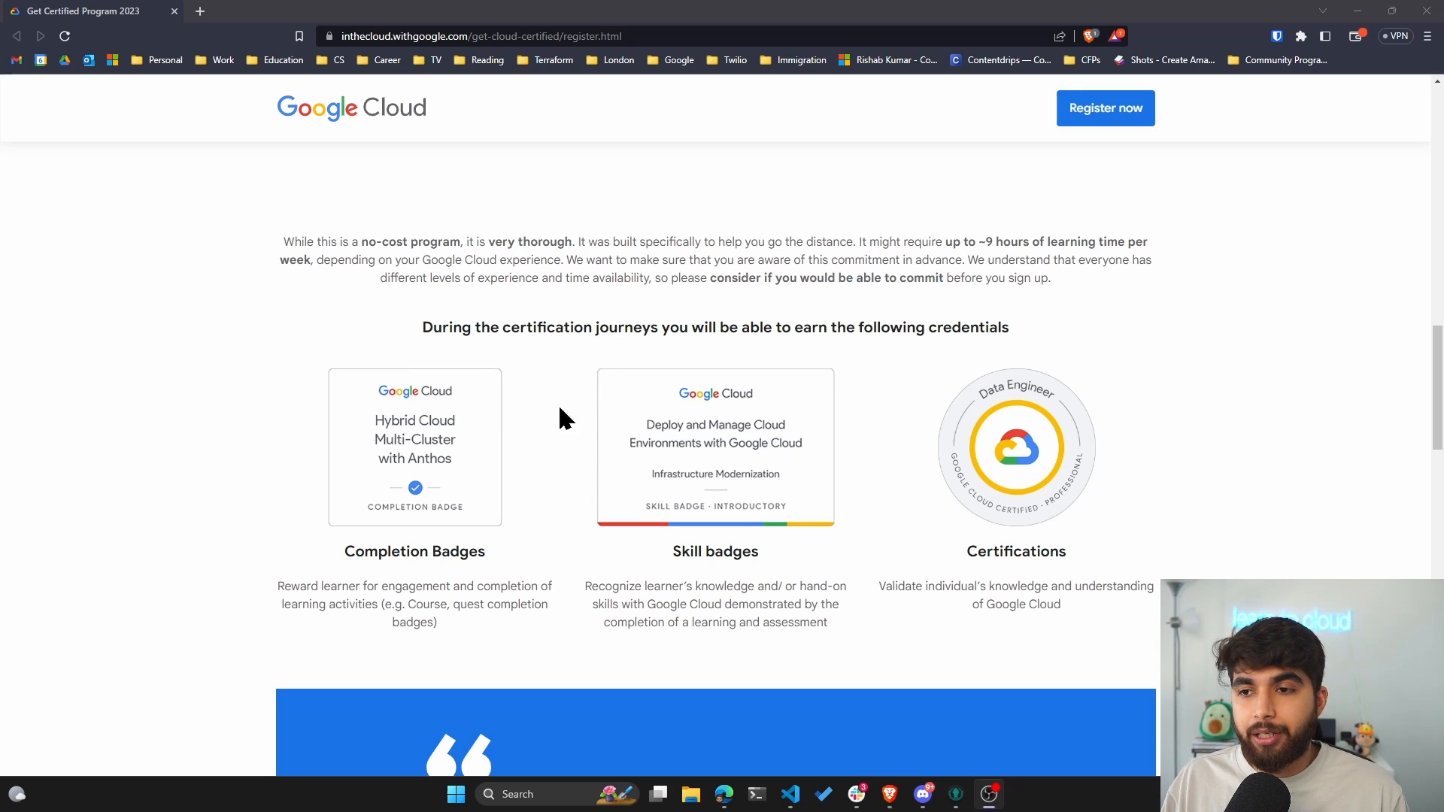
{"action": "mouse_move", "coordinate": [342, 248]}
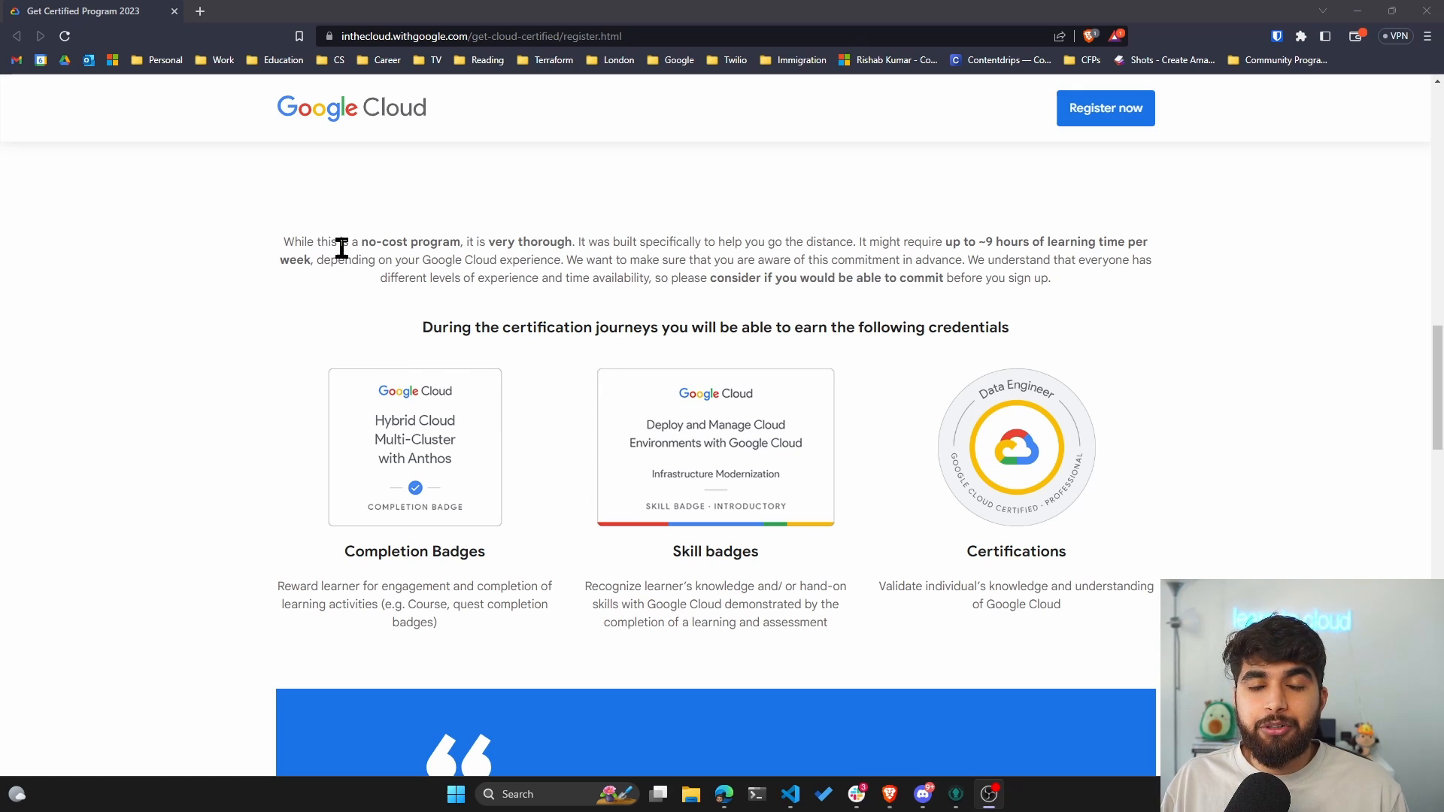
{"action": "mouse_move", "coordinate": [285, 251]}
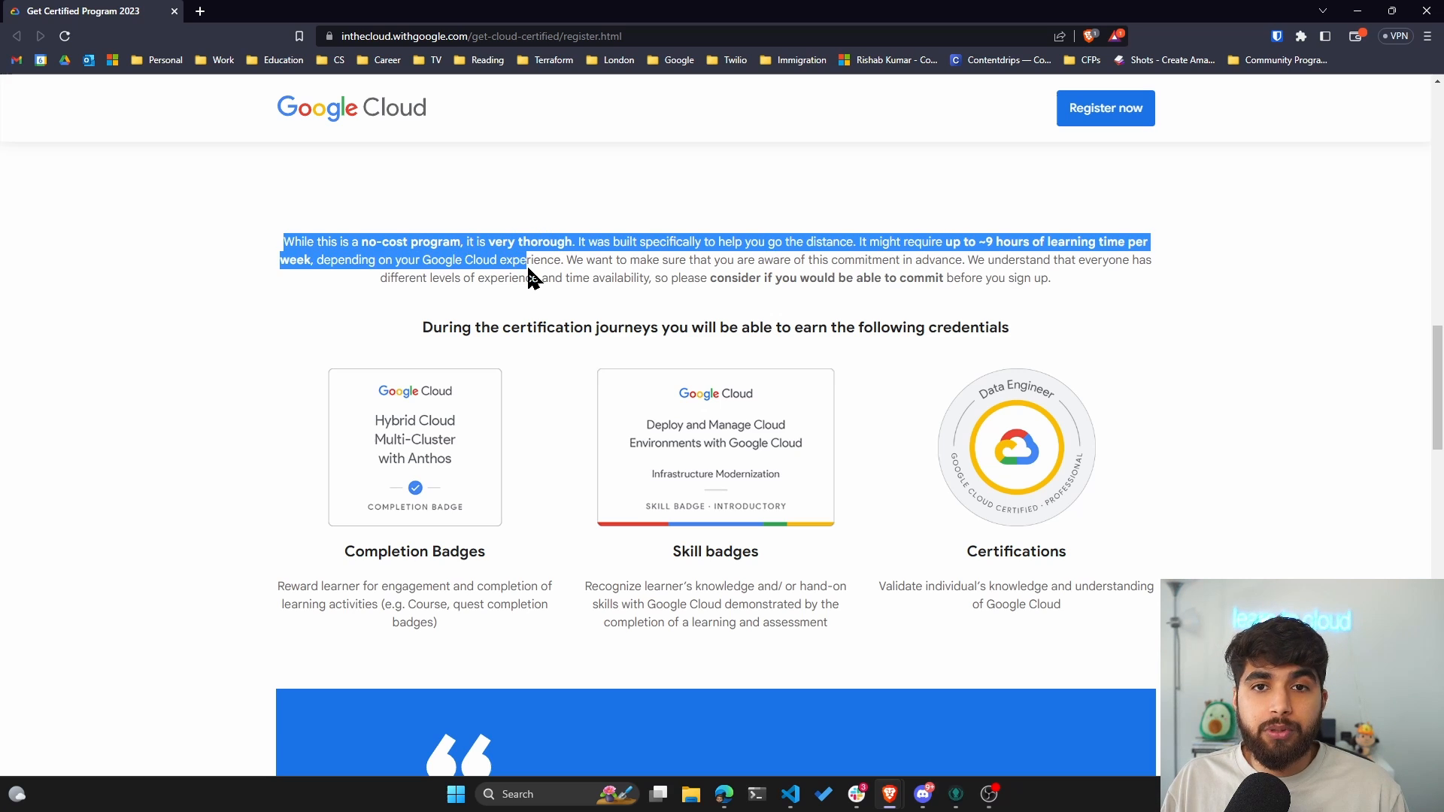
{"action": "left_click", "coordinate": [673, 305]}
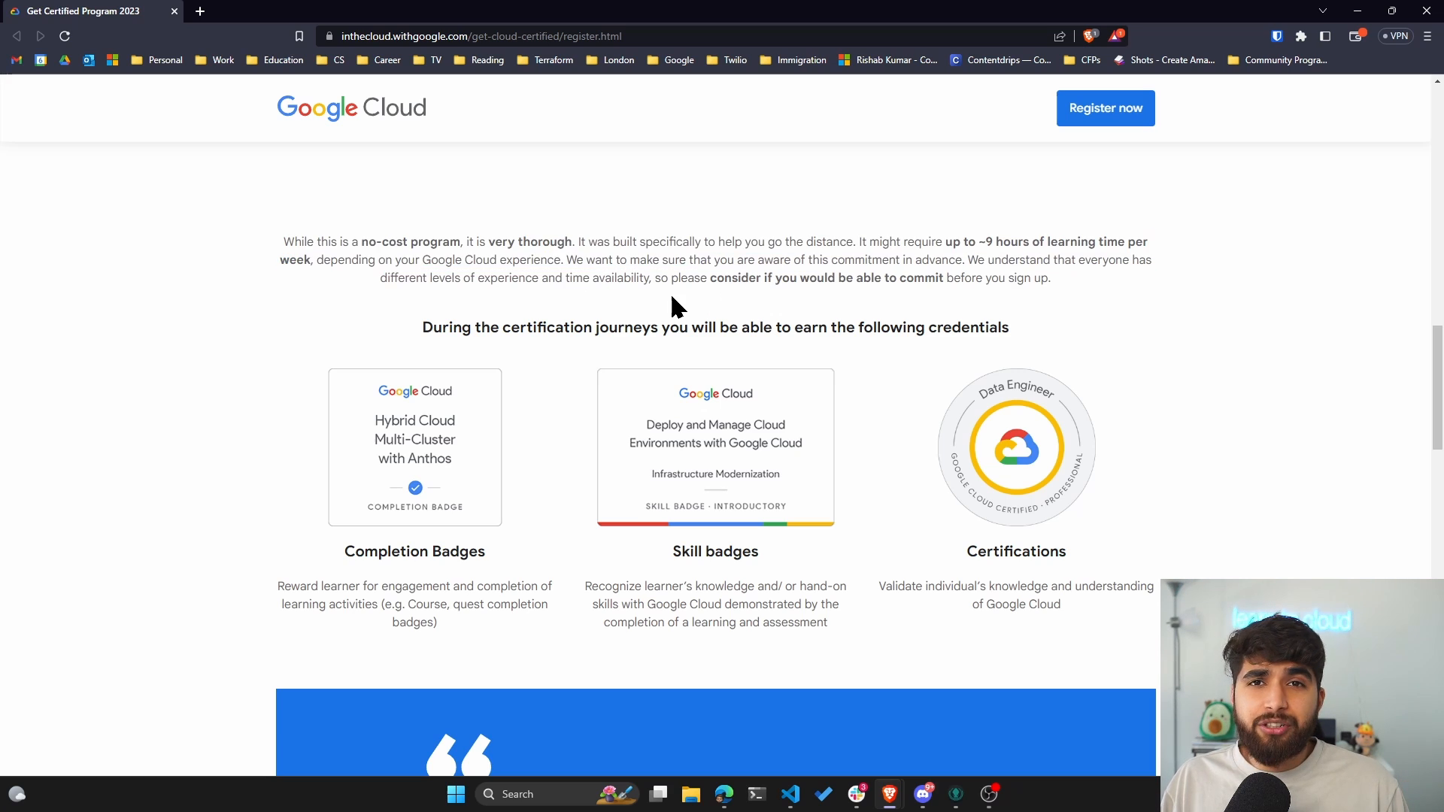
{"action": "mouse_move", "coordinate": [686, 301]}
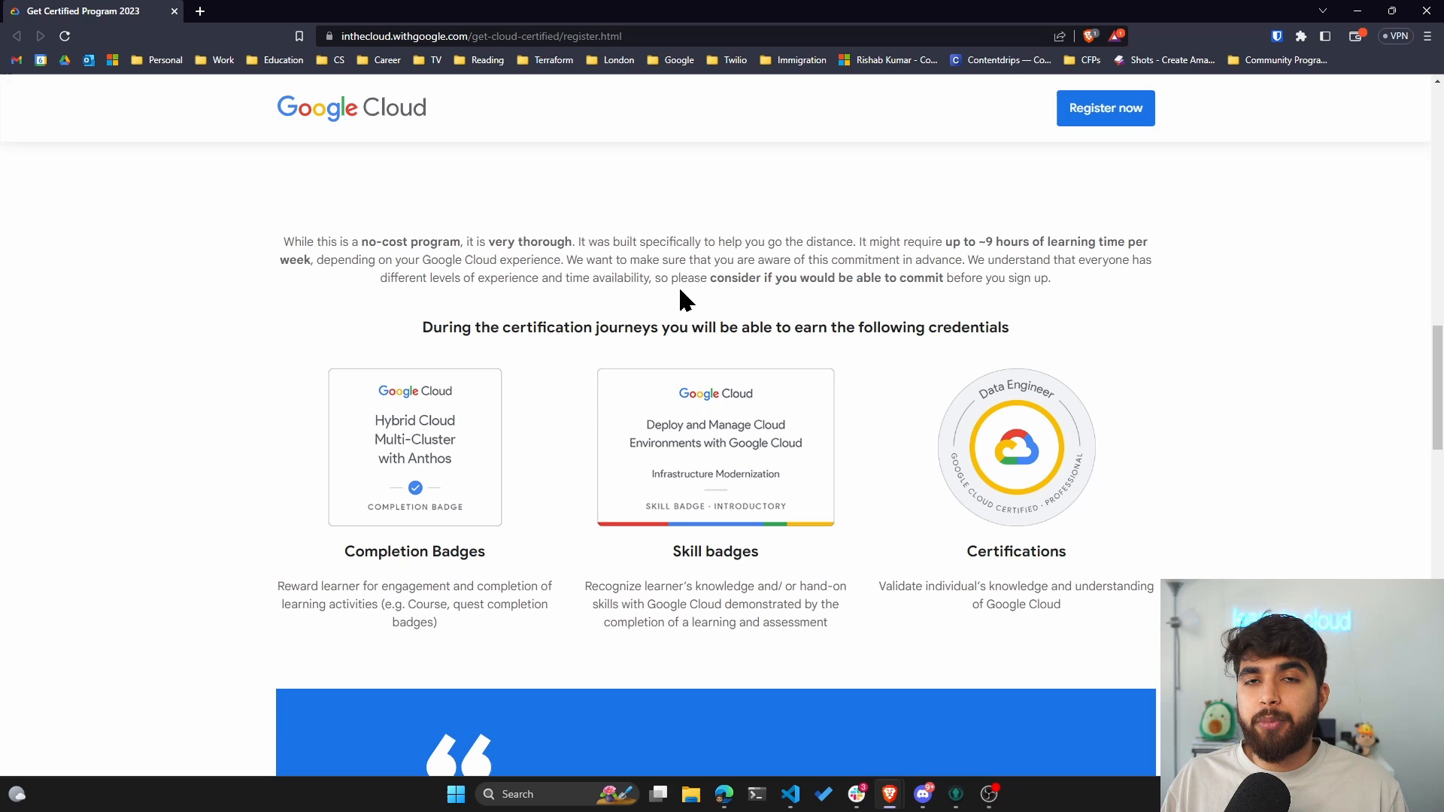
{"action": "scroll", "scroll_direction": "down", "scroll_amount": 3}
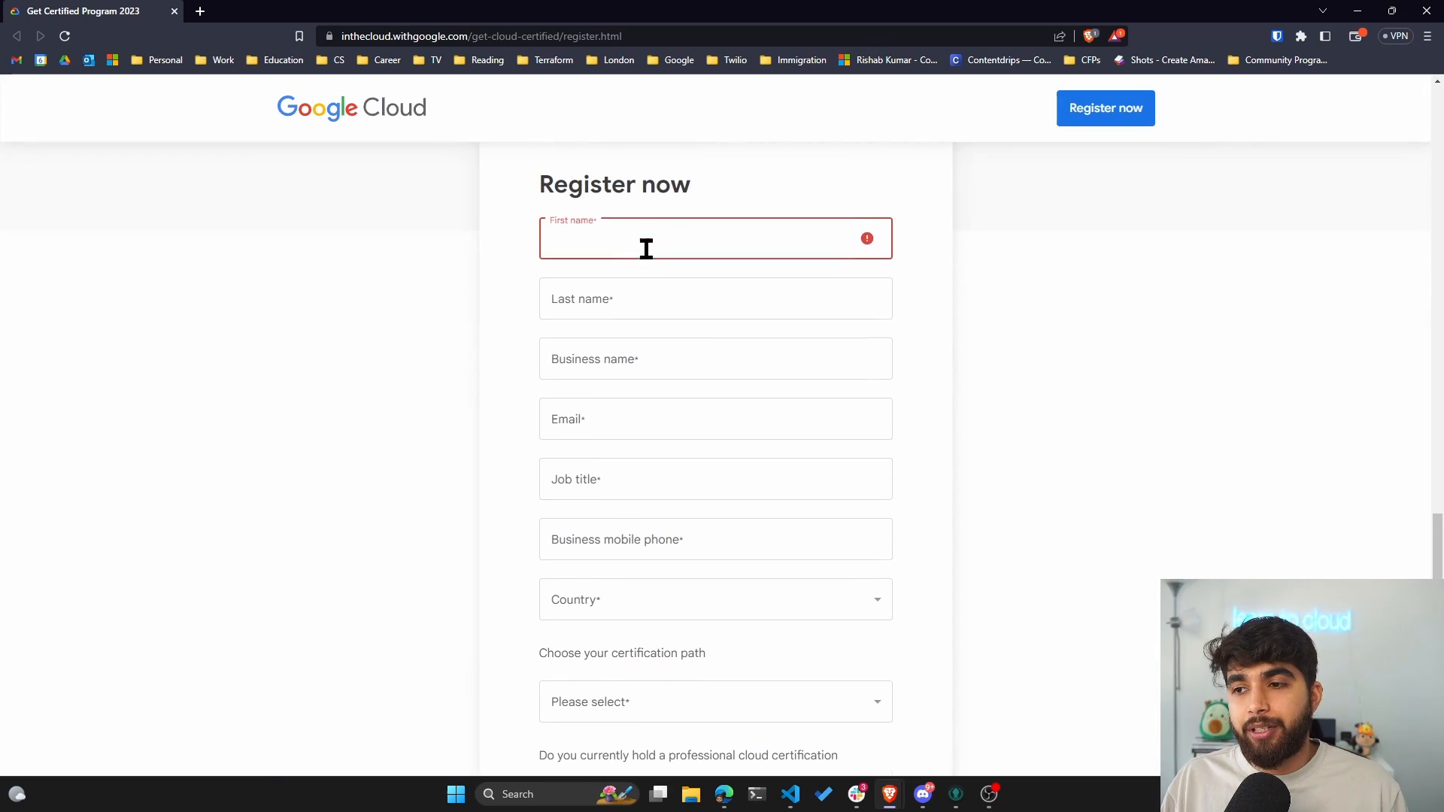
Step: Focus the Email field and scroll through the form down to the news-consent question
{"action": "scroll", "scroll_direction": "up", "scroll_amount": 3}
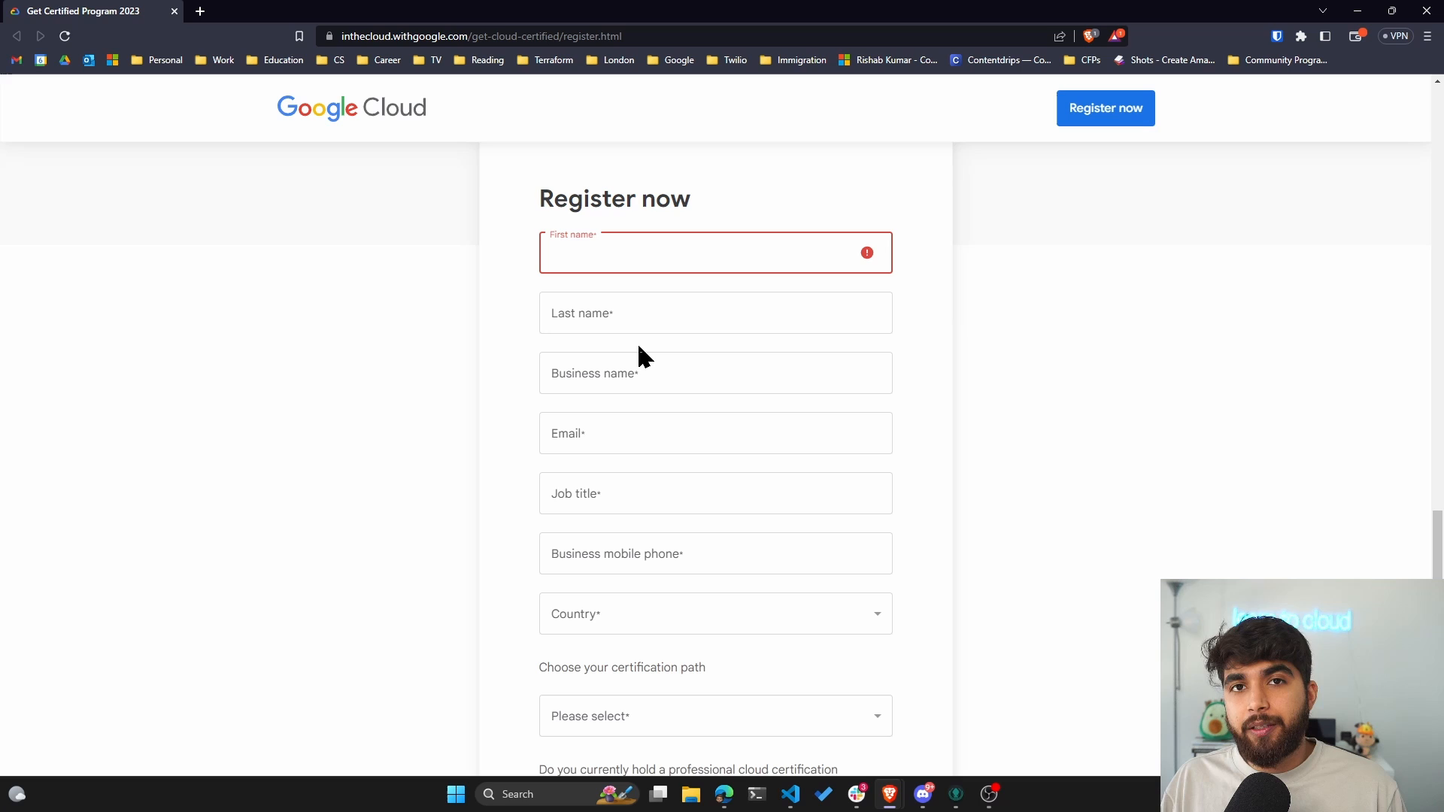
{"action": "left_click", "coordinate": [716, 433]}
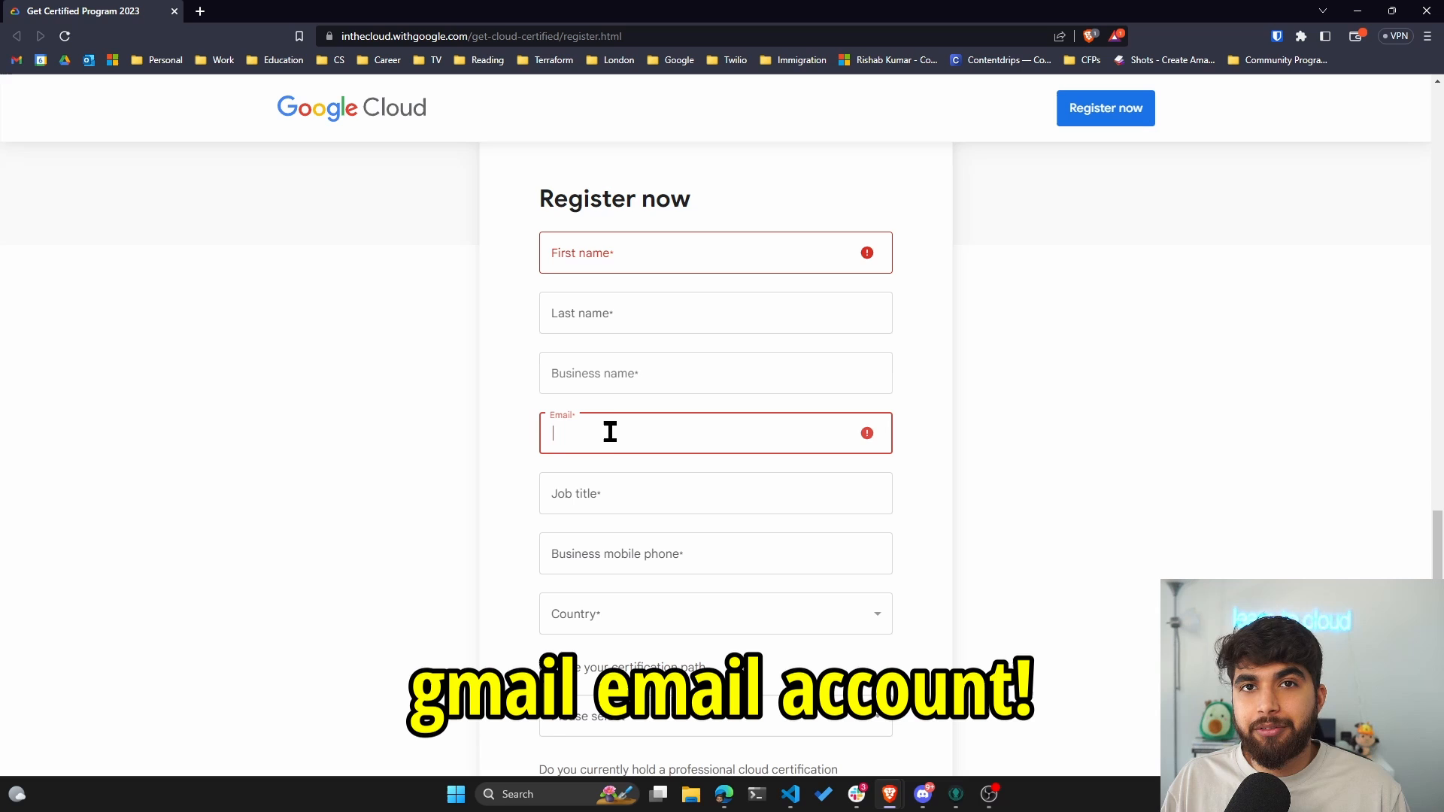
{"action": "scroll", "scroll_direction": "down", "scroll_amount": 3}
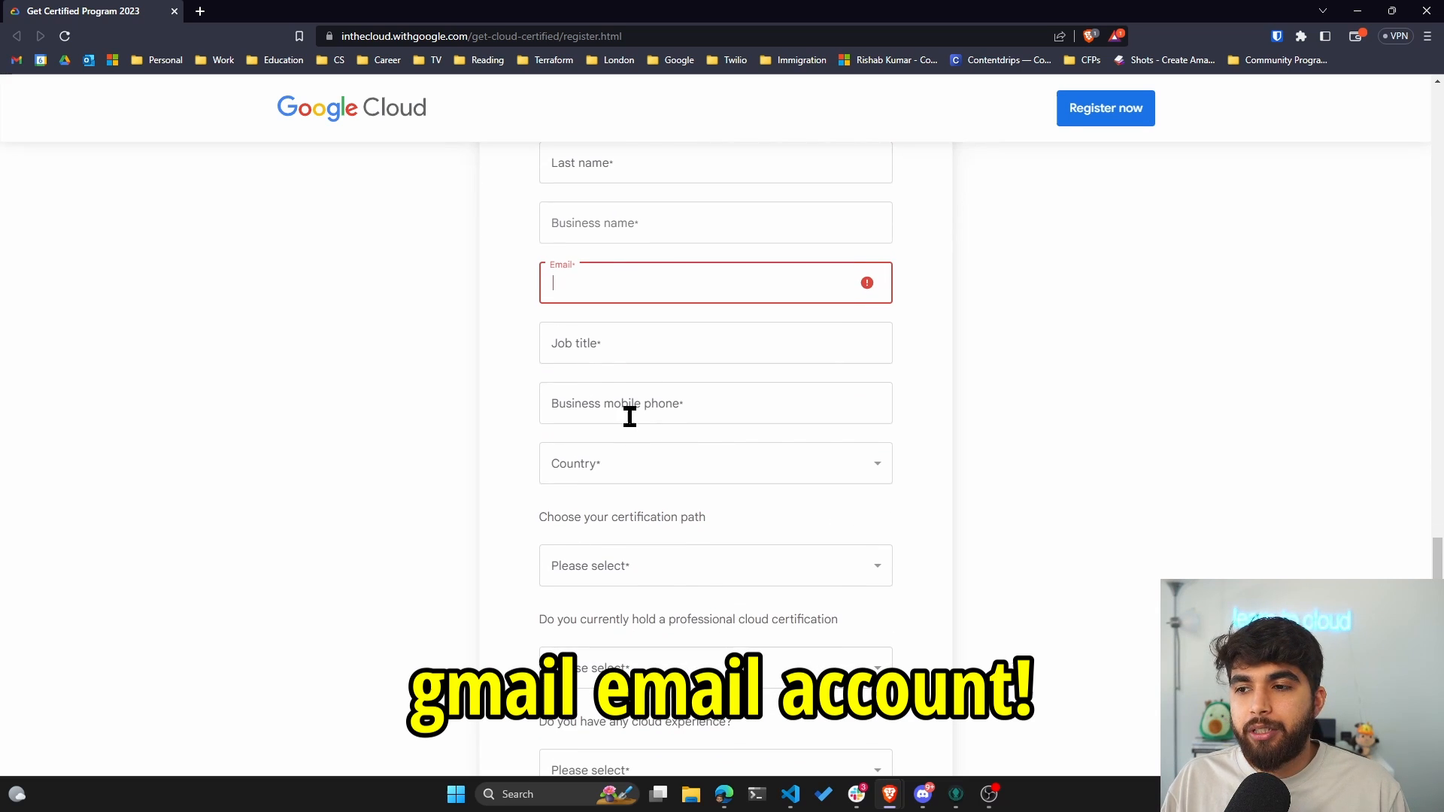
{"action": "scroll", "scroll_direction": "down", "scroll_amount": 3}
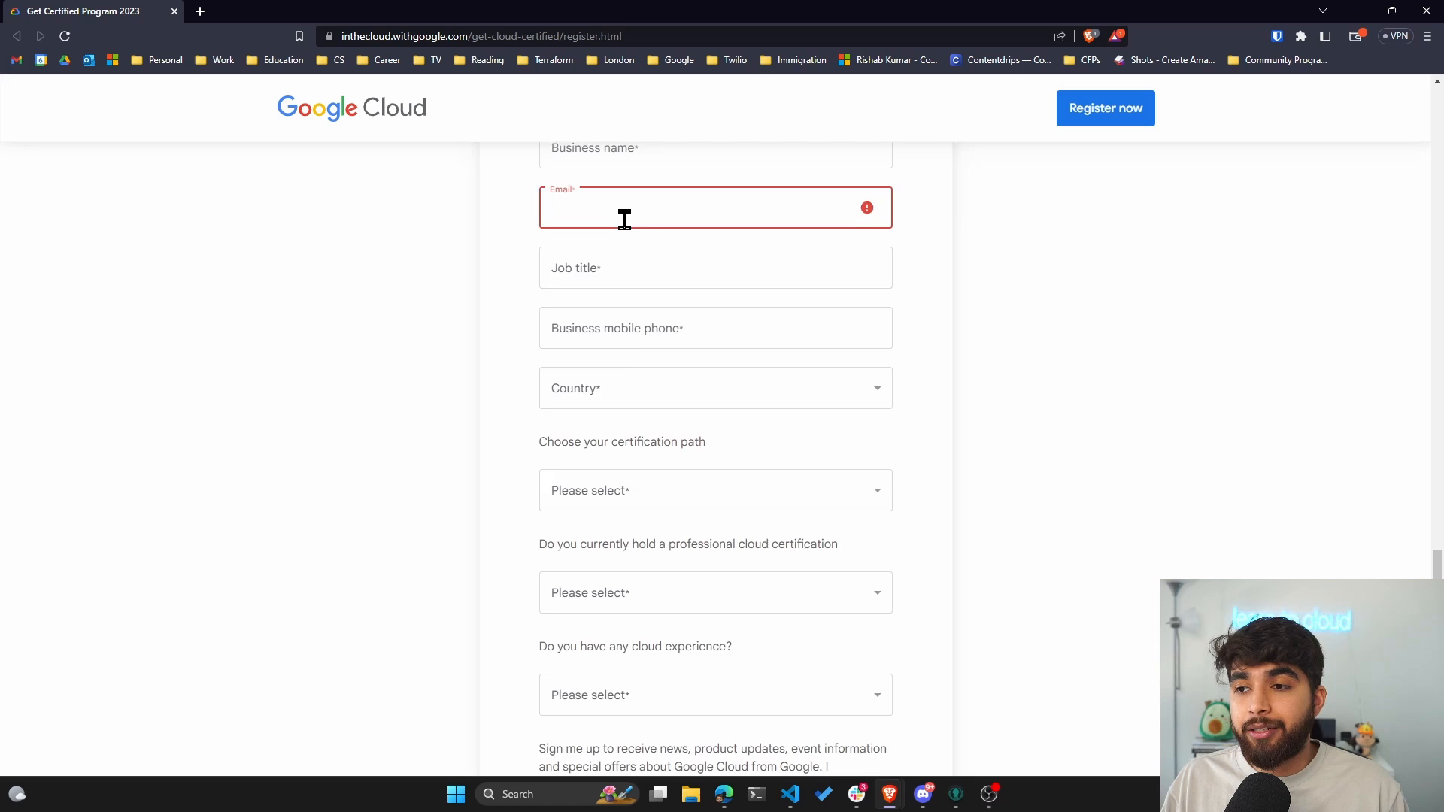
{"action": "scroll", "scroll_direction": "down", "scroll_amount": 3}
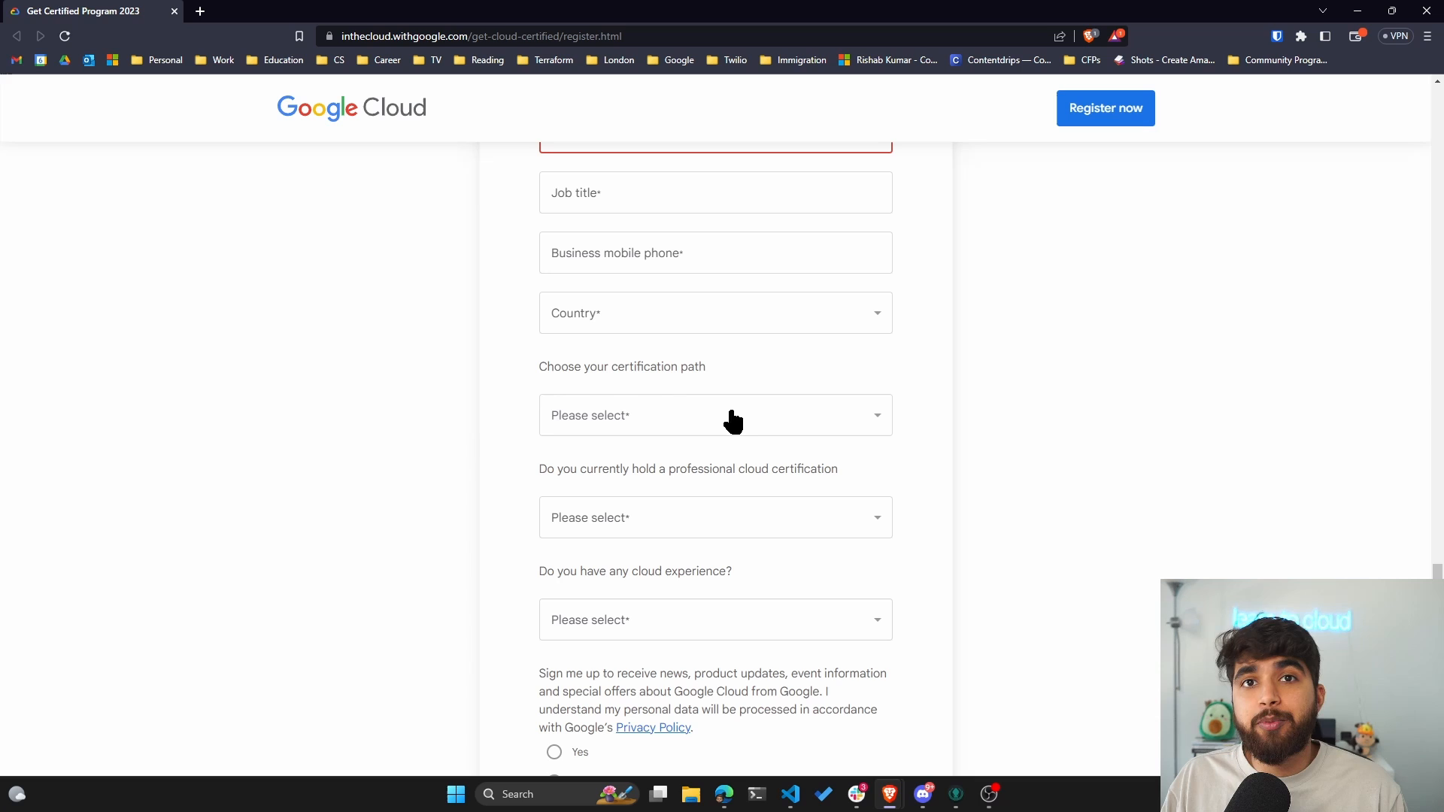
{"action": "scroll", "scroll_direction": "down", "scroll_amount": 3}
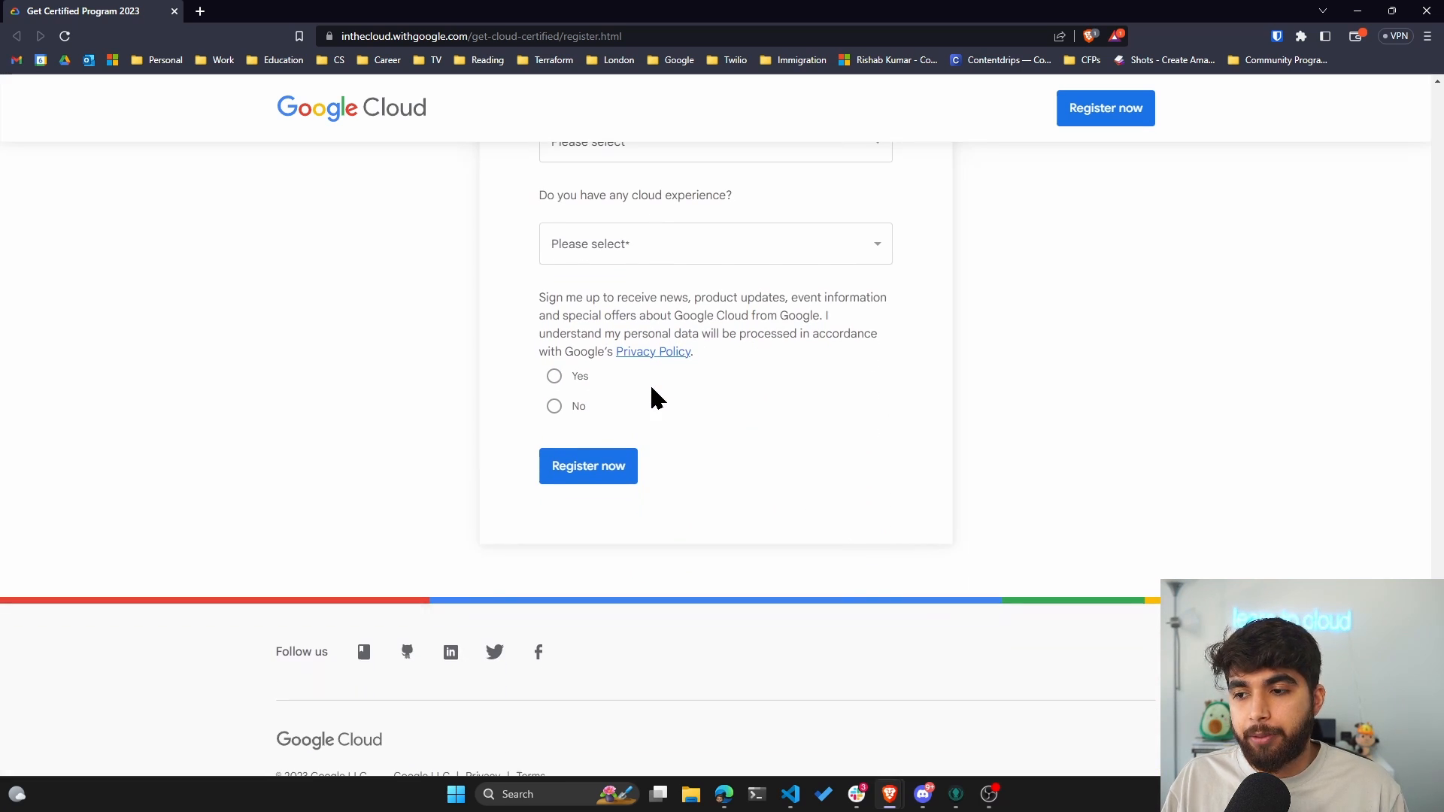
{"action": "mouse_move", "coordinate": [670, 393]}
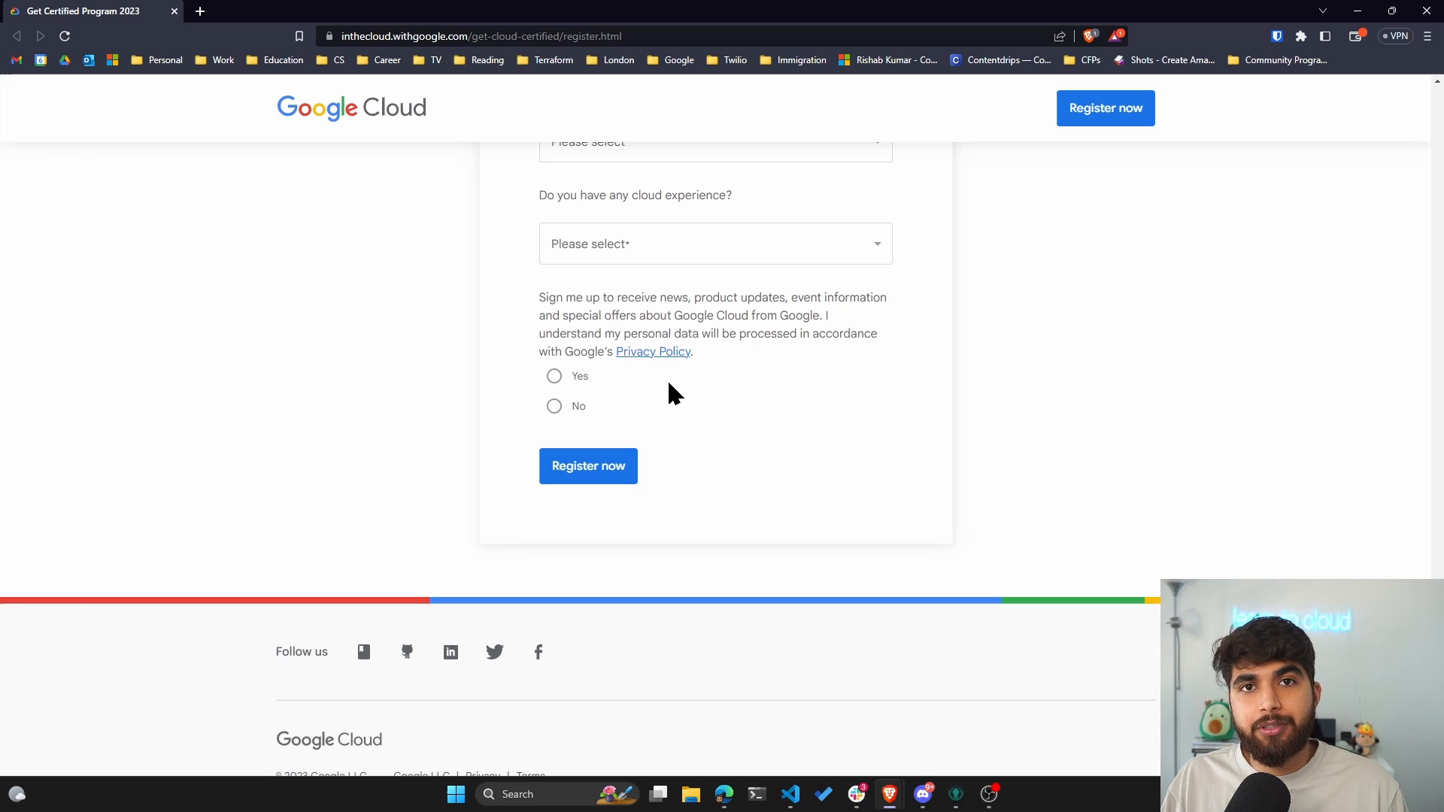
Step: Scroll back up to the section on earnable credential types
{"action": "scroll", "scroll_direction": "up", "scroll_amount": 3}
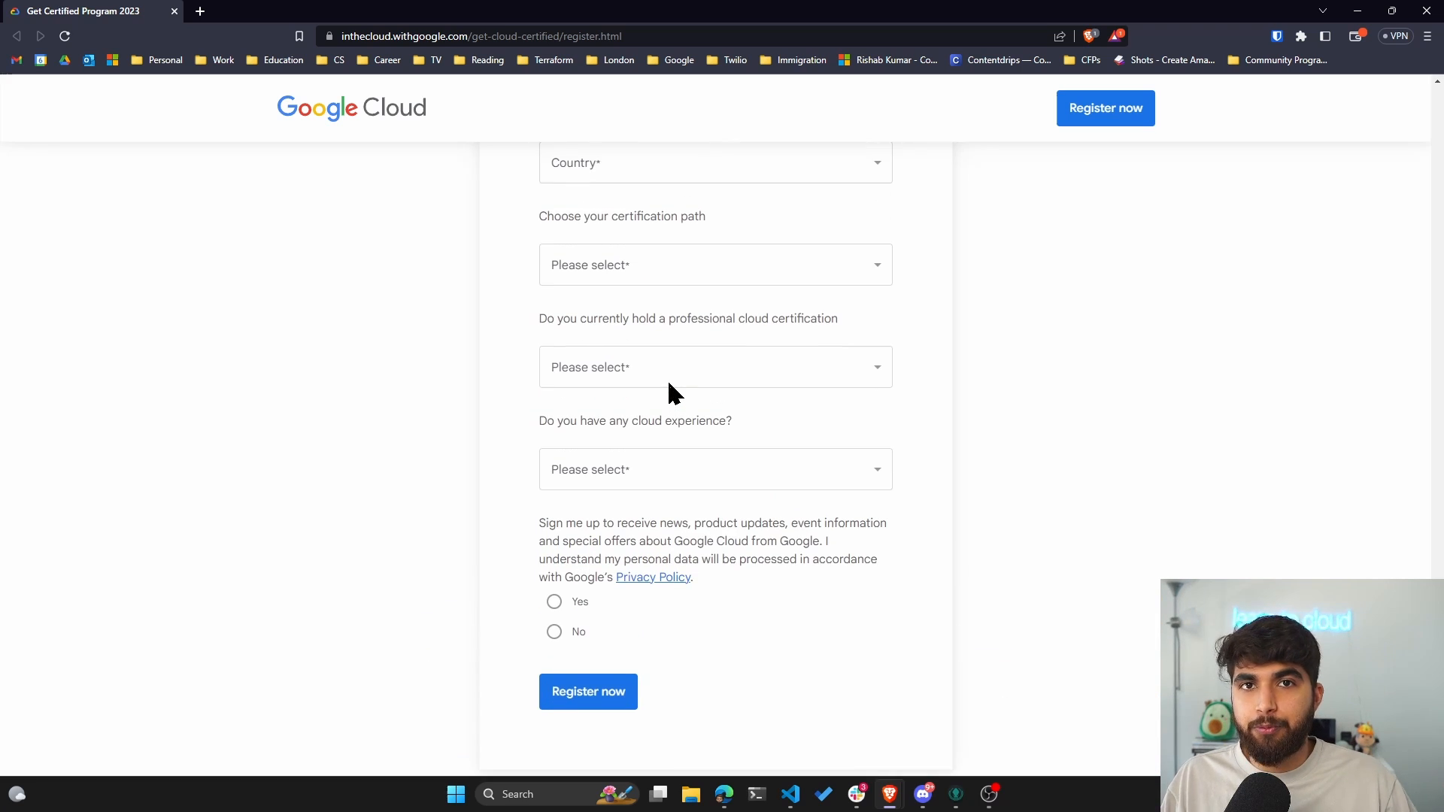
{"action": "scroll", "scroll_direction": "up", "scroll_amount": 3}
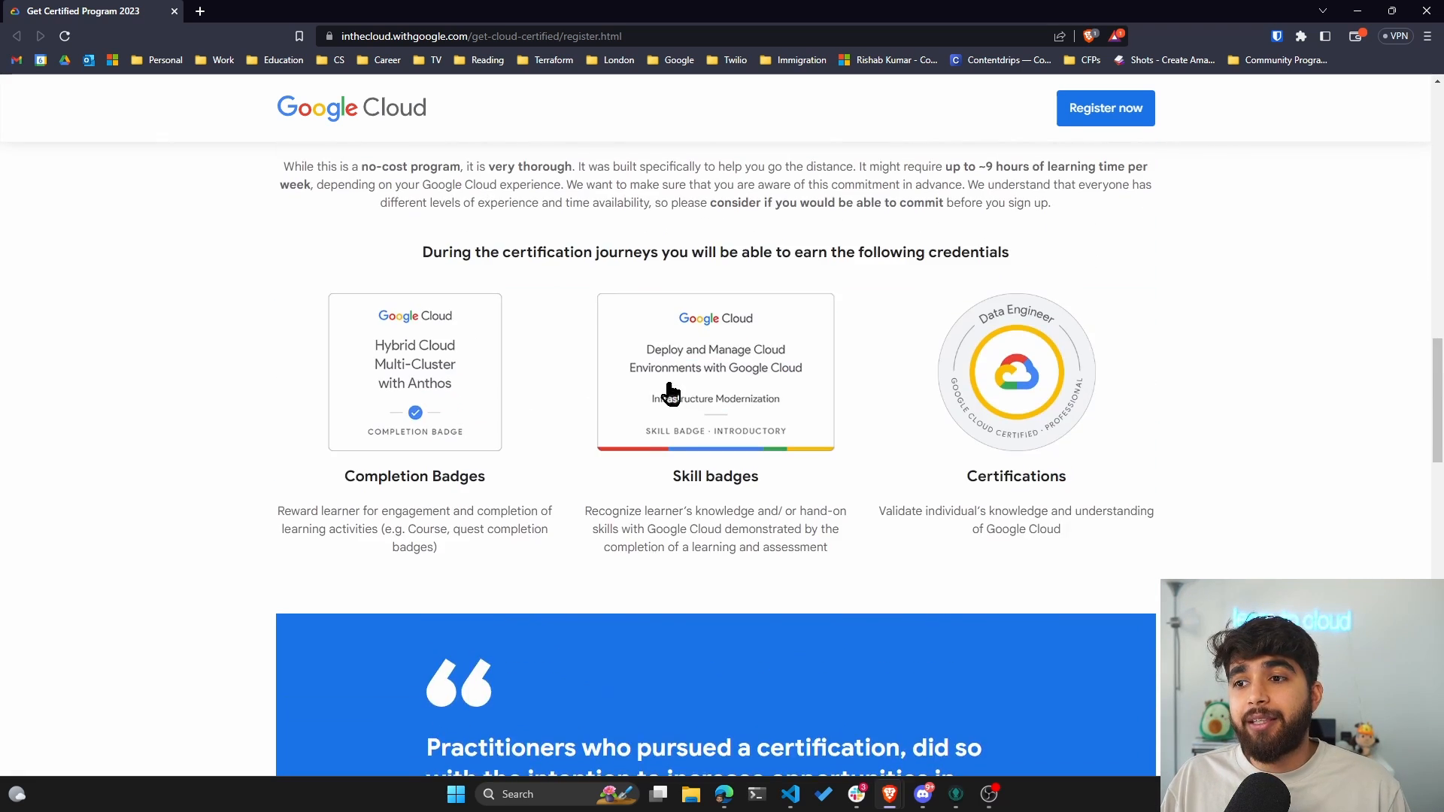